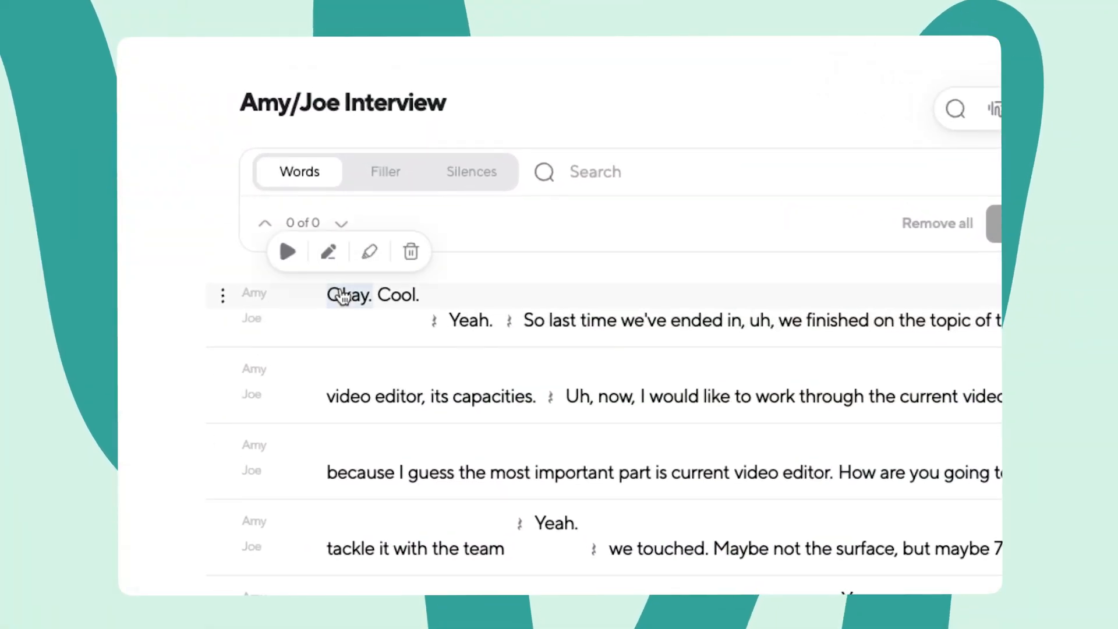
Select 'Okay' in the transcript, then remove all filler words at once
{"action": "left_click", "coordinate": [385, 172]}
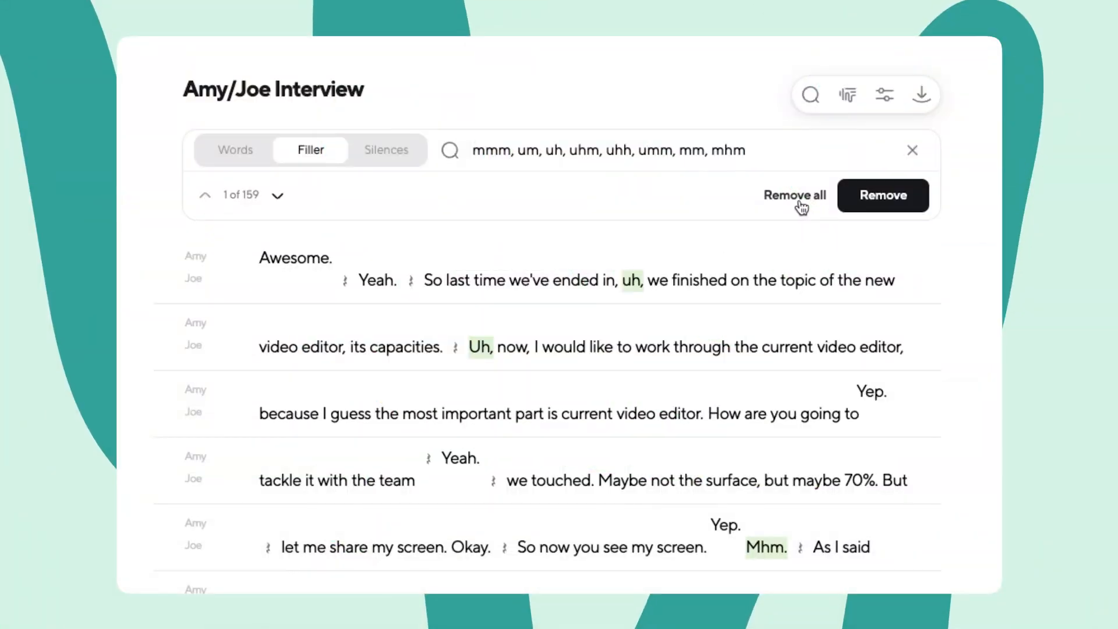
{"action": "left_click", "coordinate": [794, 194]}
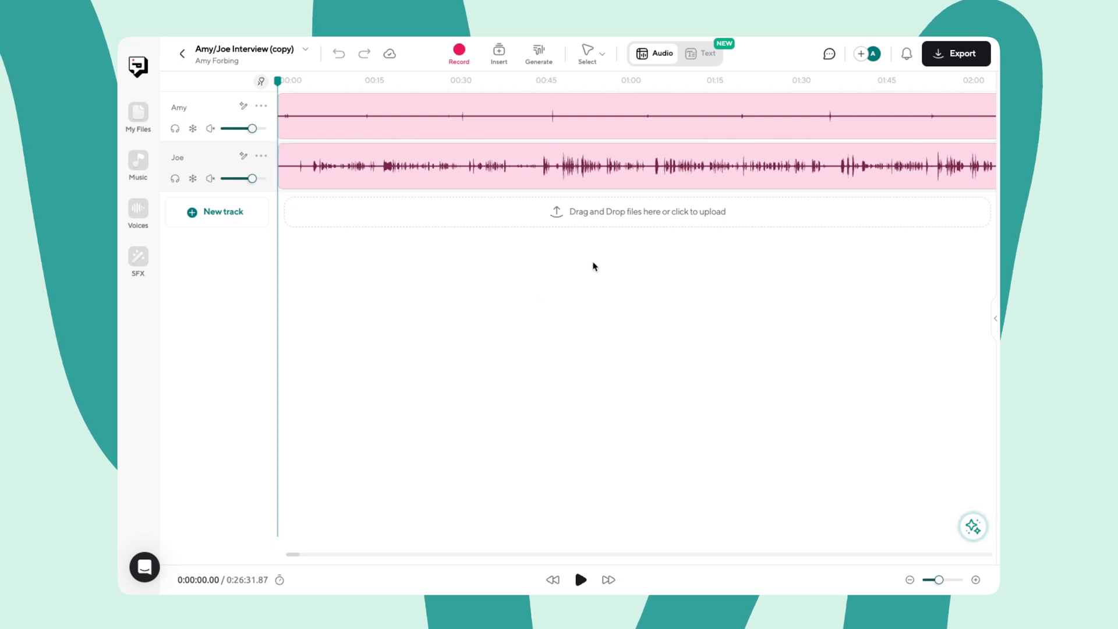
{"action": "mouse_move", "coordinate": [801, 70]}
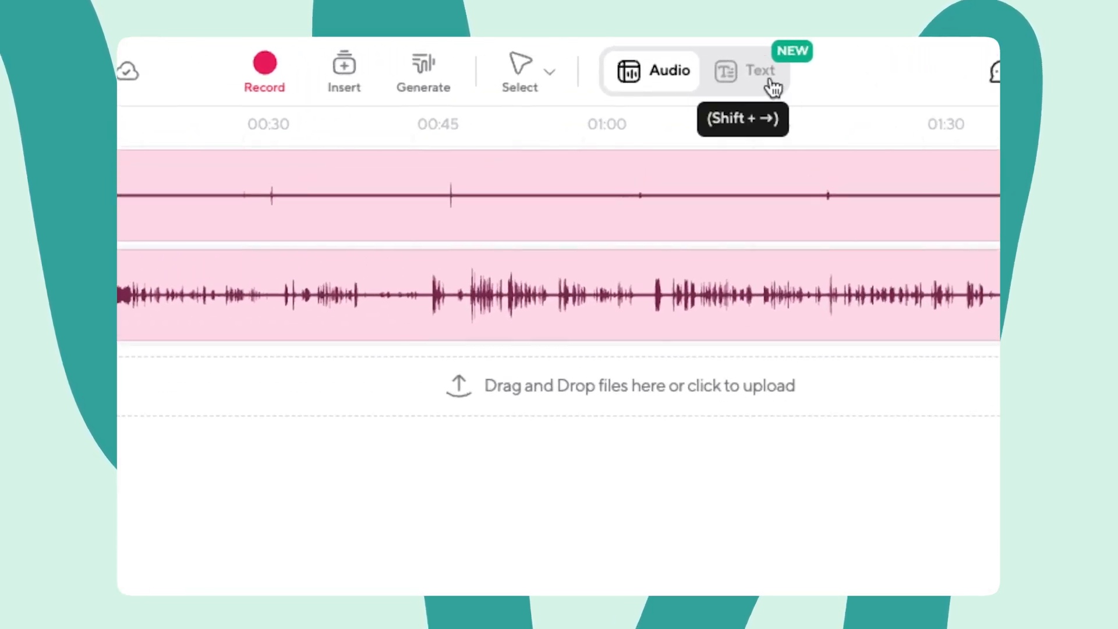
Switch to Text mode, exclude the third and fourth clips, and view transcription languages
{"action": "left_click", "coordinate": [747, 71]}
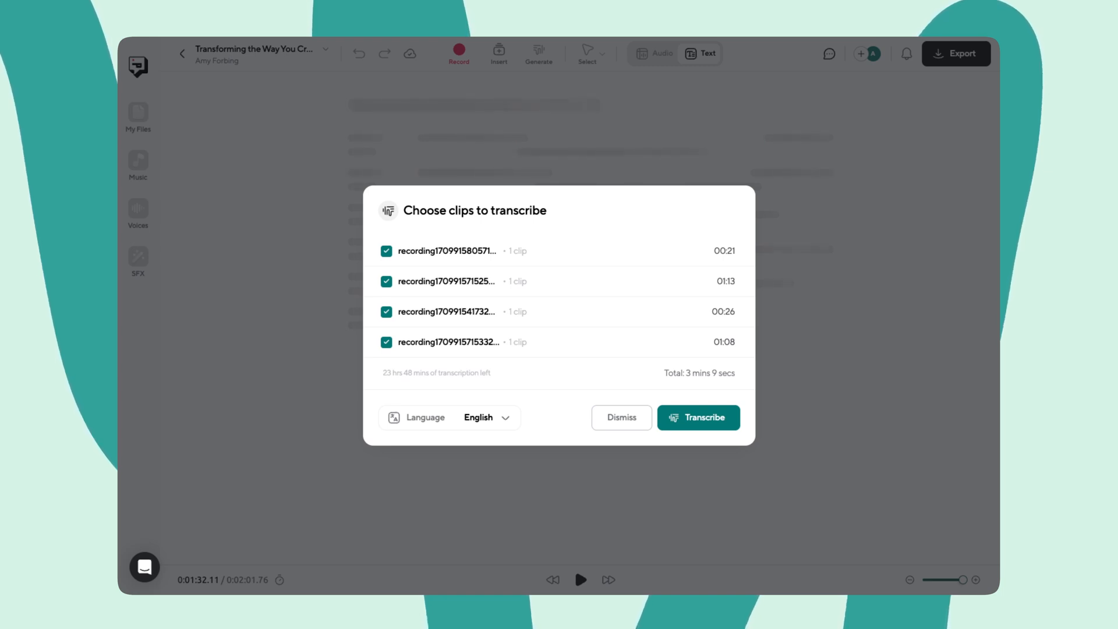
{"action": "left_click", "coordinate": [386, 311]}
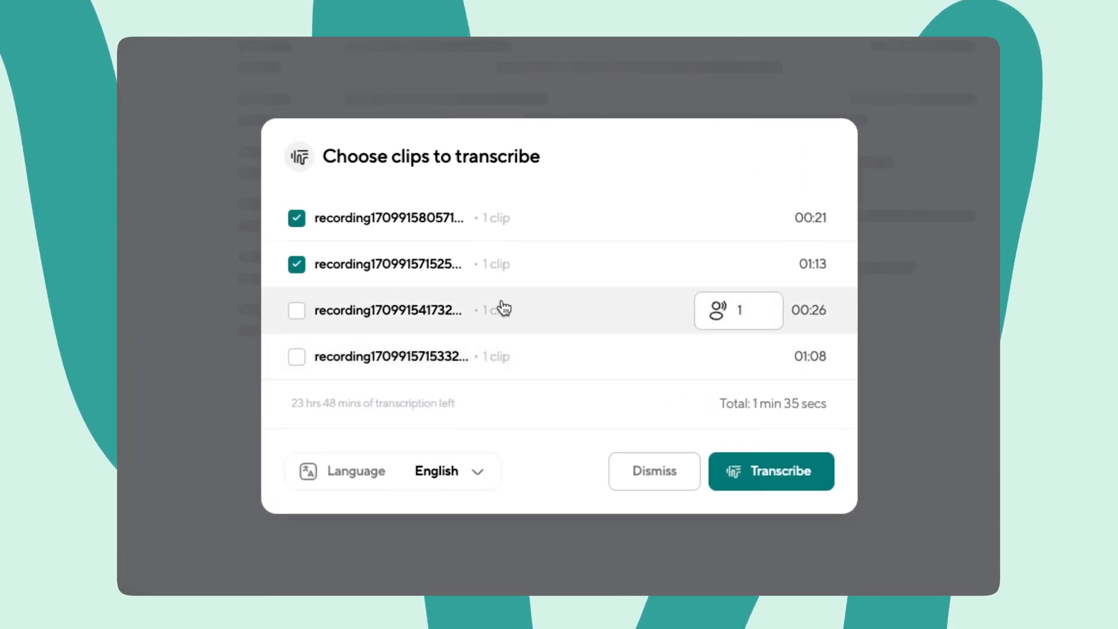
{"action": "left_click", "coordinate": [448, 471]}
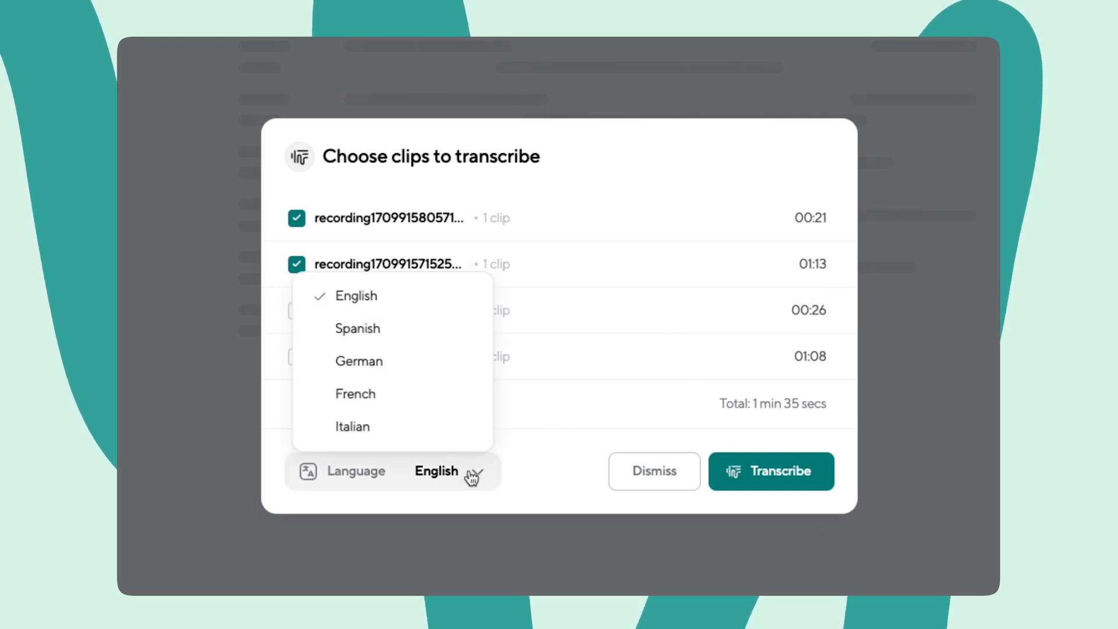
{"action": "left_click", "coordinate": [771, 470]}
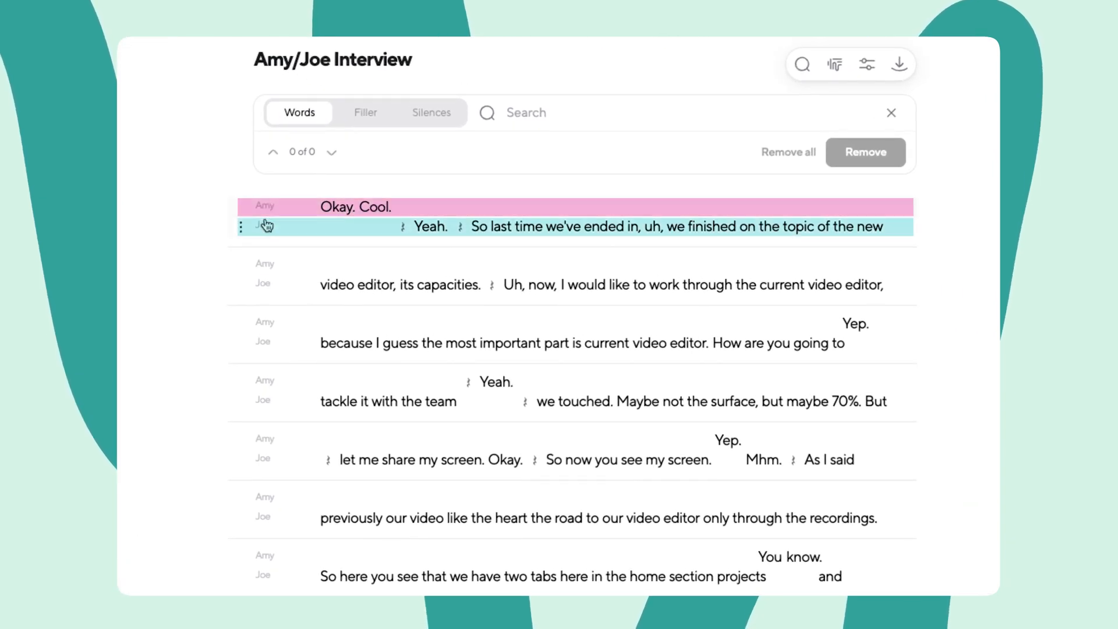
{"action": "mouse_move", "coordinate": [181, 264]}
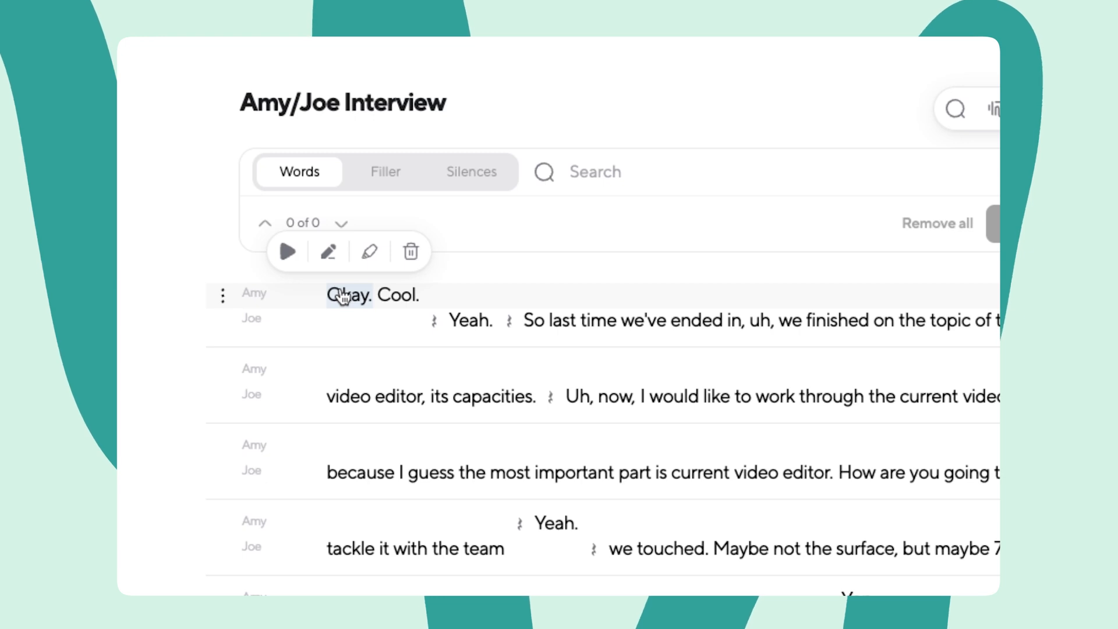
{"action": "mouse_move", "coordinate": [287, 252]}
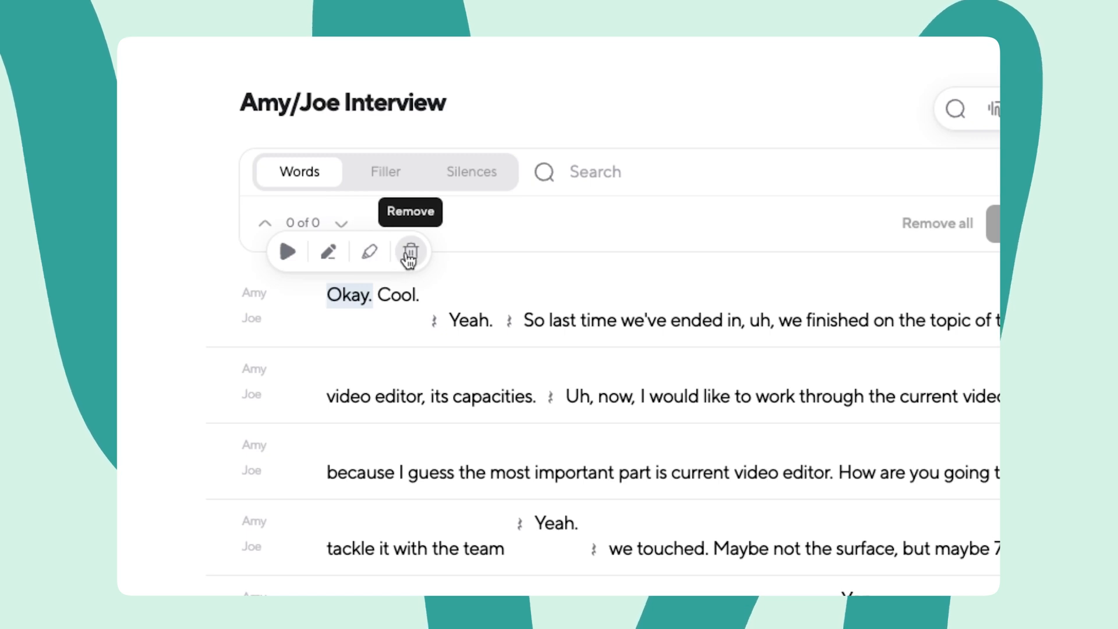
Delete 'Okay' from Amy's opening line and correct 'Cool' to 'Awesome'
{"action": "left_click", "coordinate": [412, 251]}
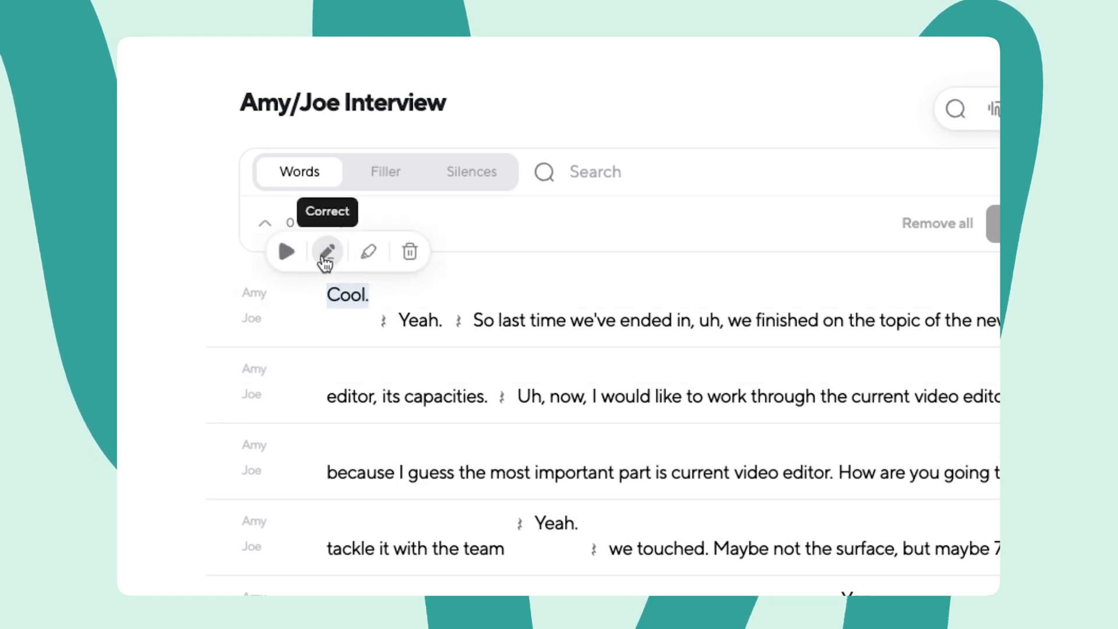
{"action": "left_click", "coordinate": [327, 251]}
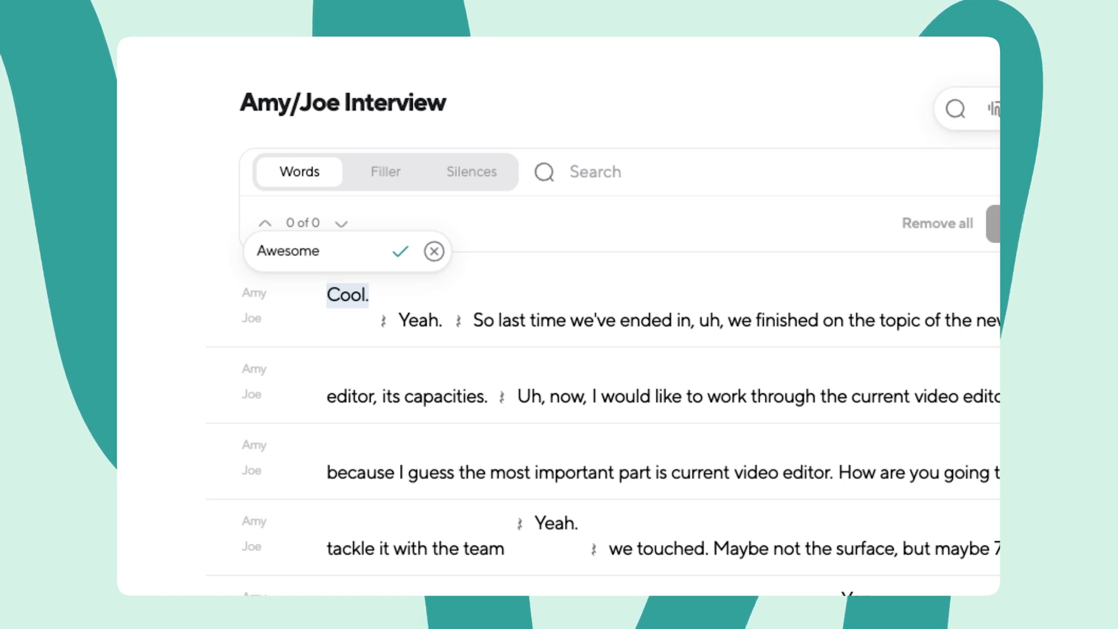
{"action": "left_click", "coordinate": [399, 251]}
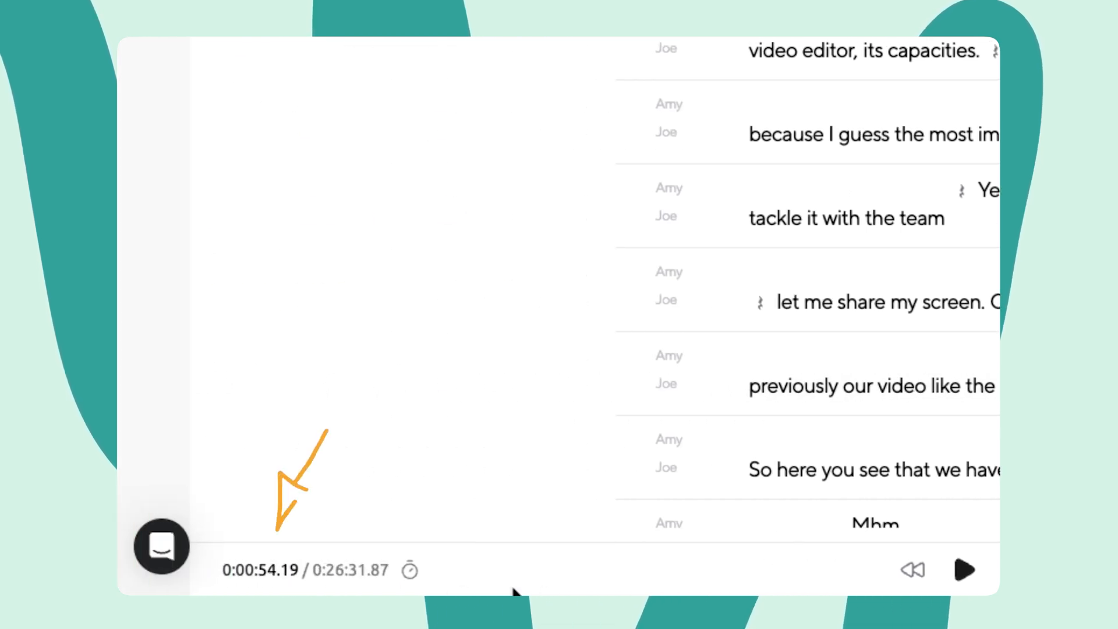
{"action": "mouse_move", "coordinate": [842, 540]}
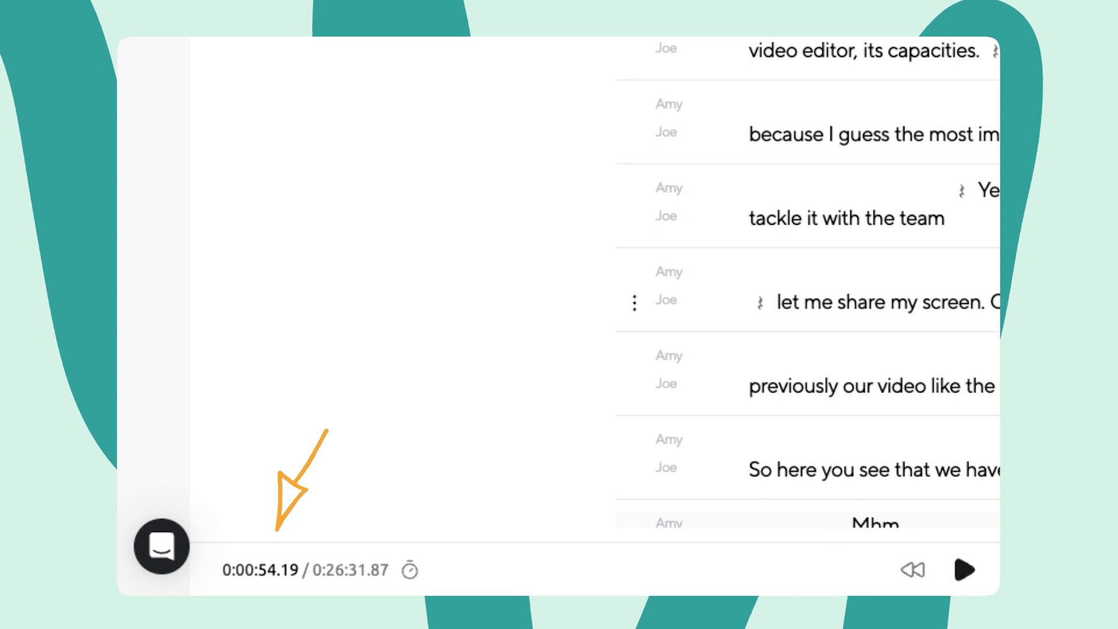
{"action": "left_click", "coordinate": [834, 112]}
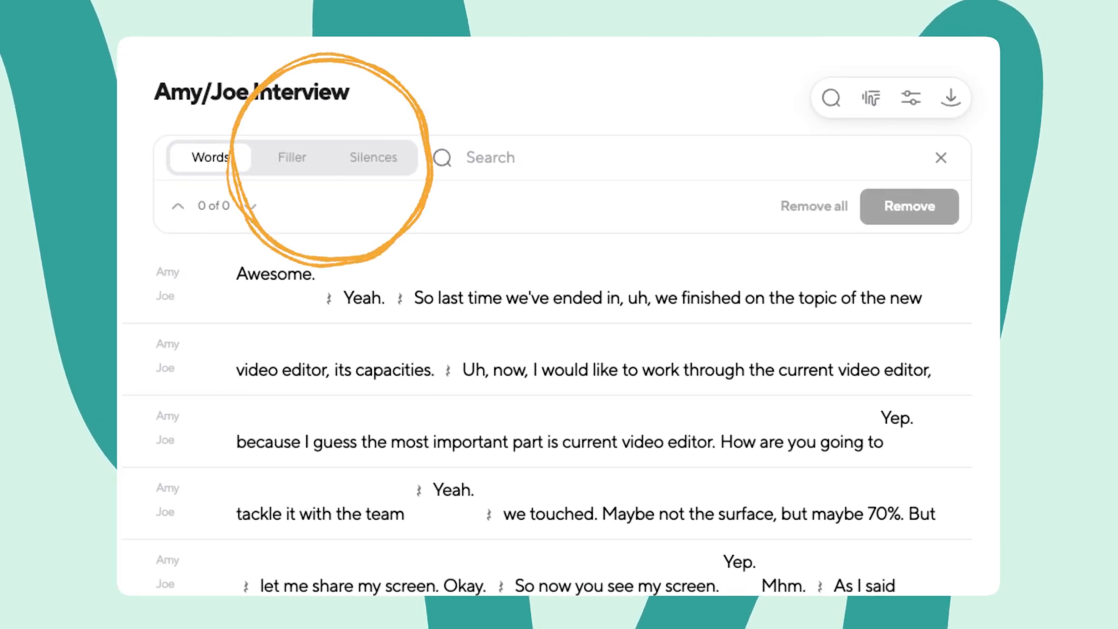
{"action": "mouse_move", "coordinate": [299, 171]}
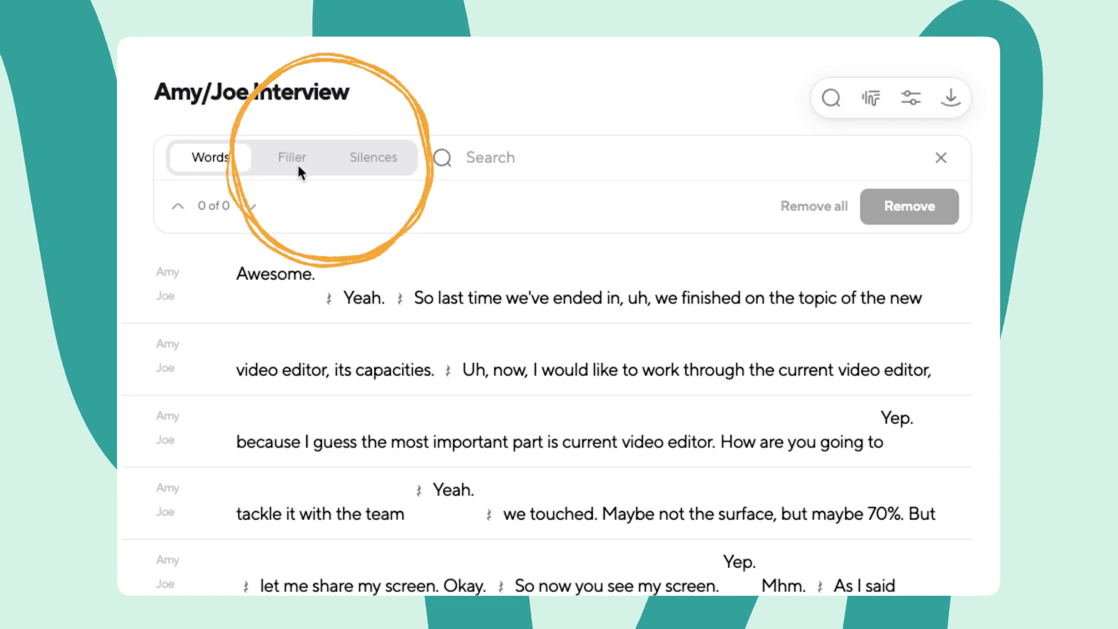
Remove all filler words and set the silence threshold from 0.5 to 0.75 seconds
{"action": "left_click", "coordinate": [292, 158]}
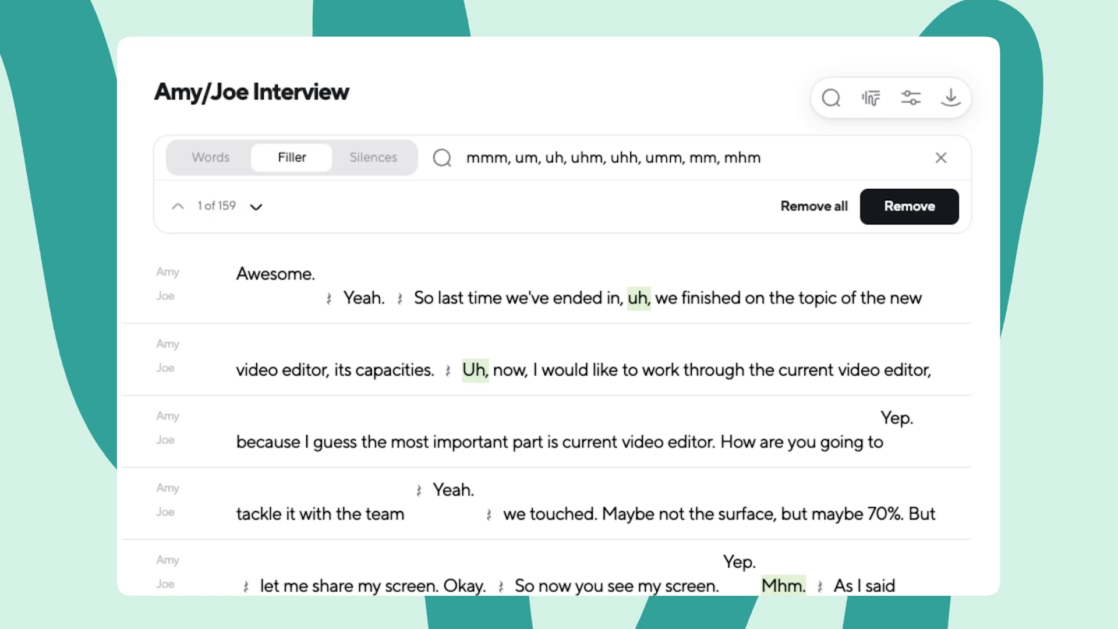
{"action": "mouse_move", "coordinate": [552, 182]}
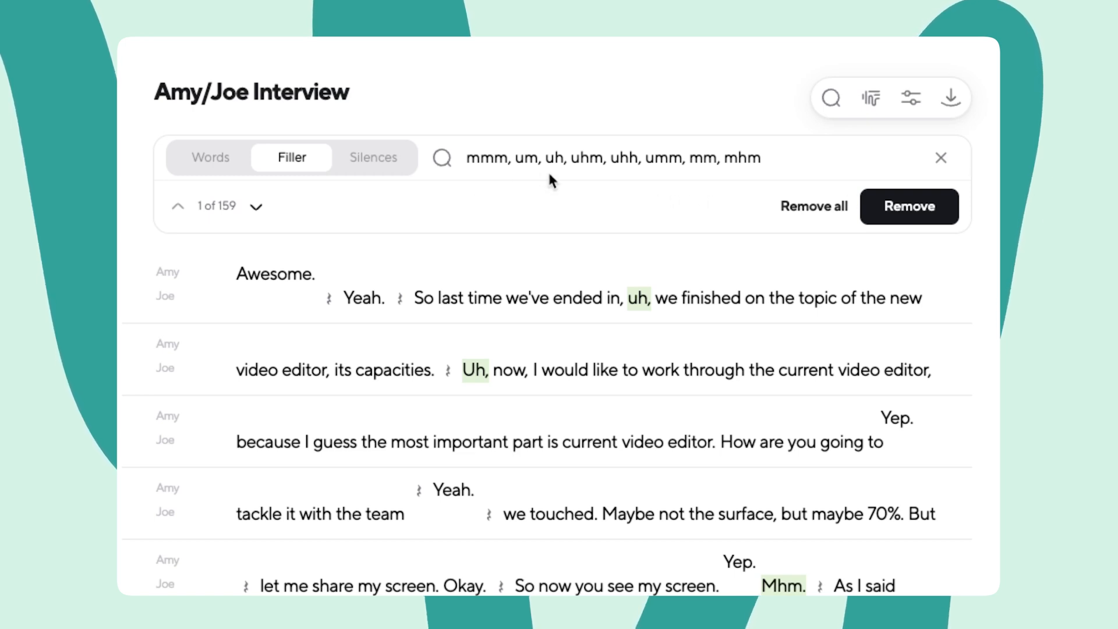
{"action": "left_click", "coordinate": [813, 206]}
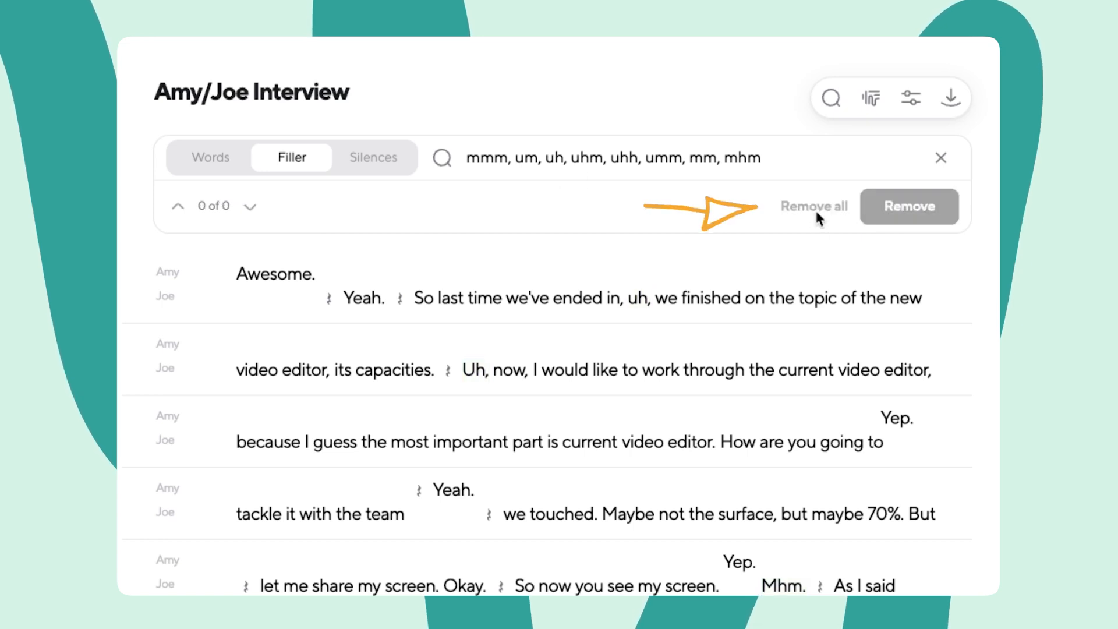
{"action": "left_click", "coordinate": [372, 156]}
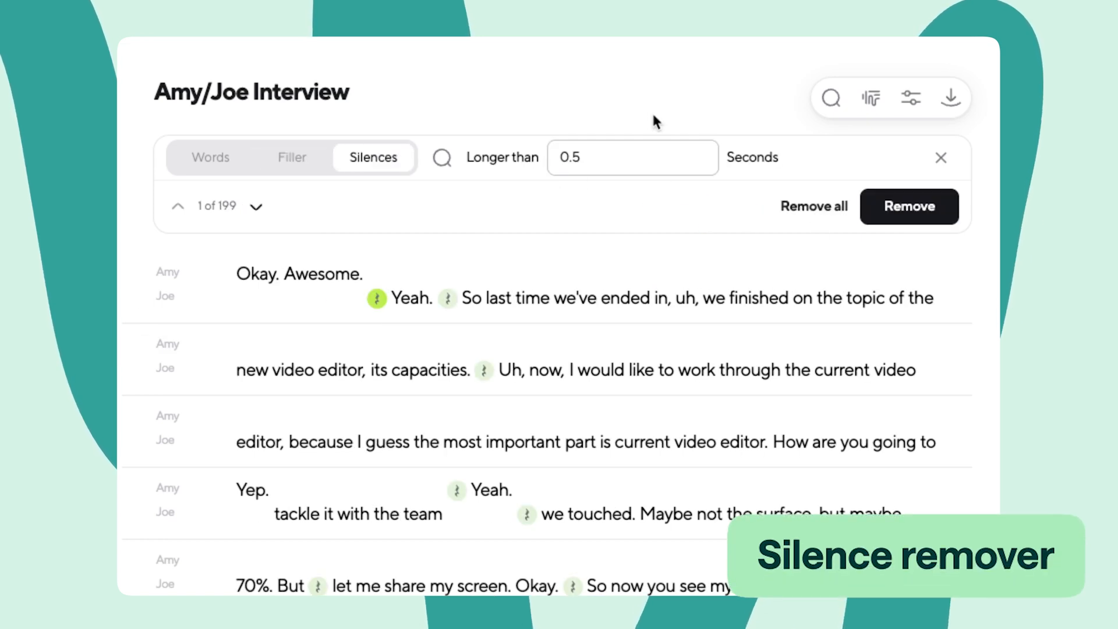
{"action": "mouse_move", "coordinate": [639, 193]}
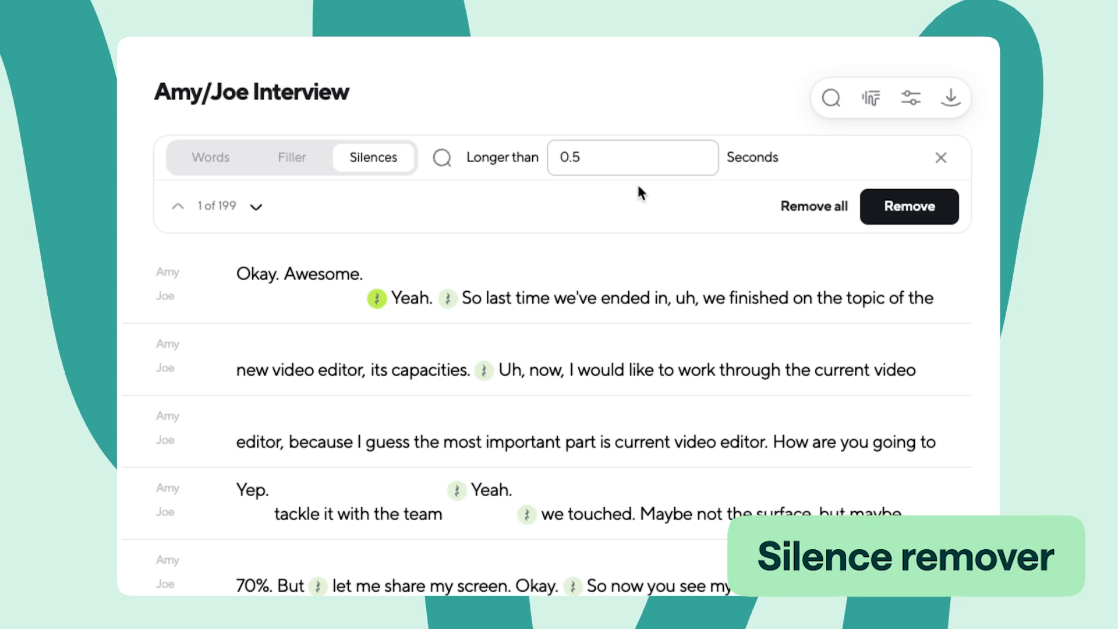
{"action": "mouse_move", "coordinate": [629, 239]}
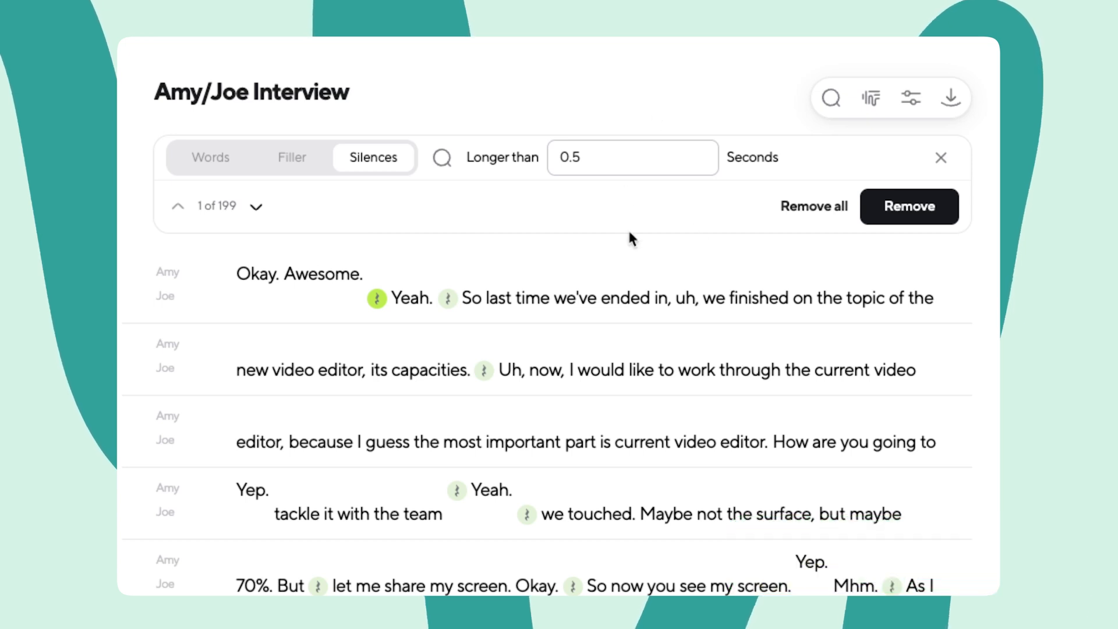
{"action": "left_click", "coordinate": [576, 157]}
{"action": "type", "text": "0.75"}
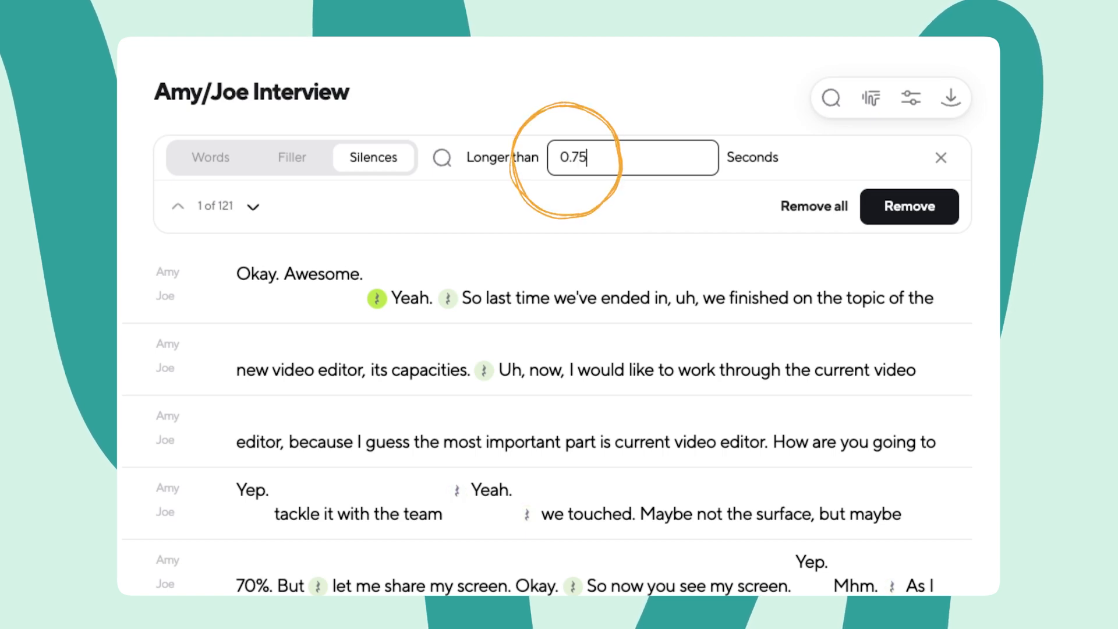
{"action": "left_click", "coordinate": [940, 158]}
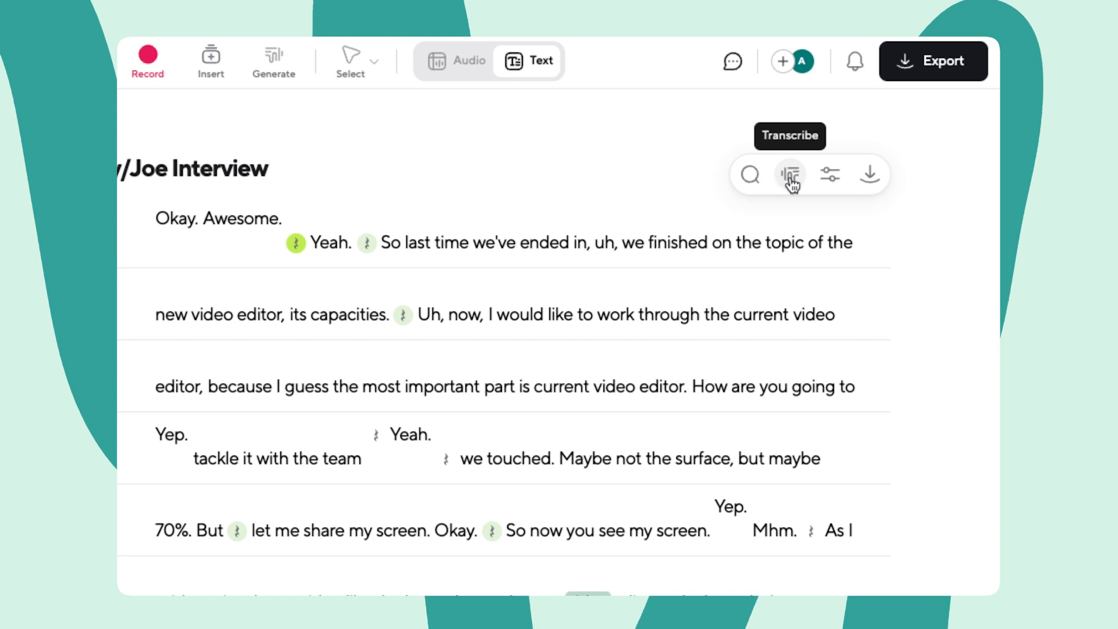
Set Large transcript font, leave Snap clips and Simple mode off, enable Remove empty clips
{"action": "left_click", "coordinate": [829, 175]}
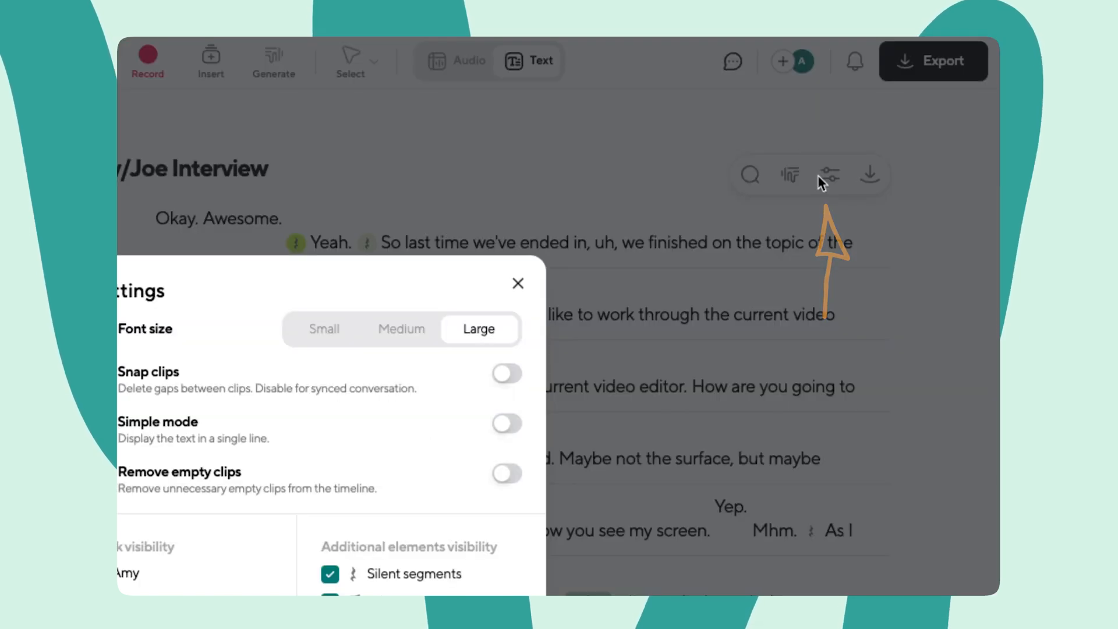
{"action": "left_click", "coordinate": [653, 169]}
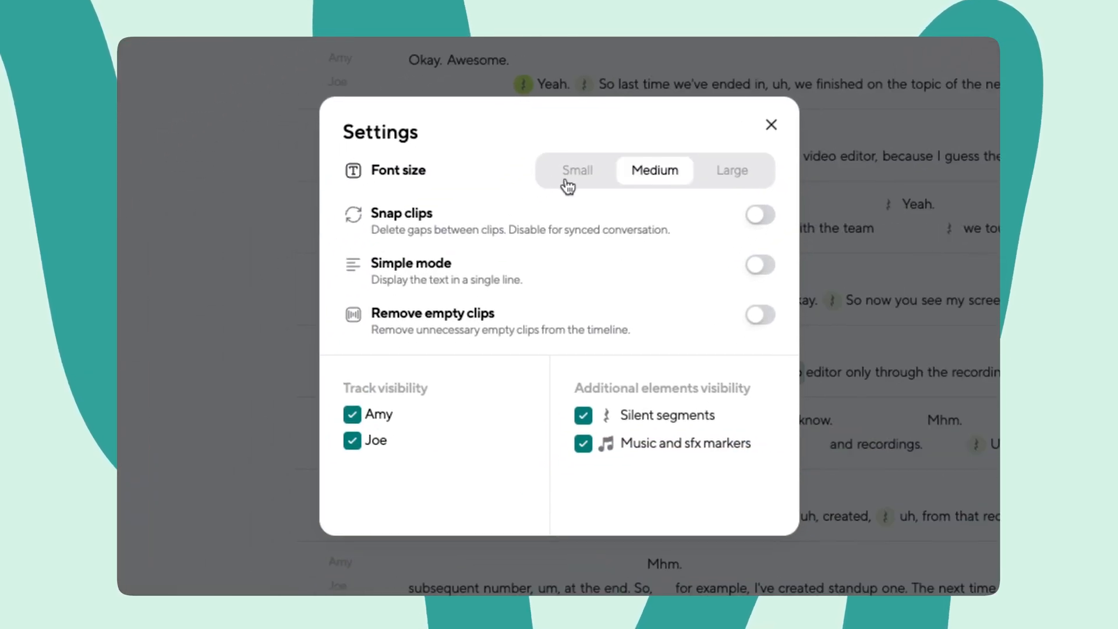
{"action": "left_click", "coordinate": [731, 170]}
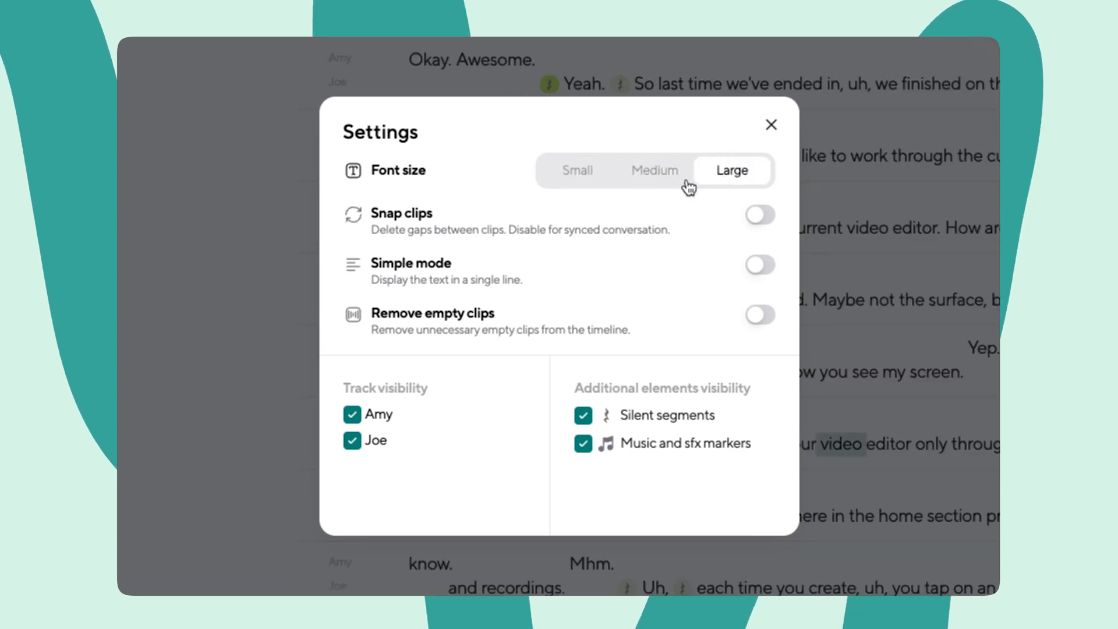
{"action": "mouse_move", "coordinate": [717, 238]}
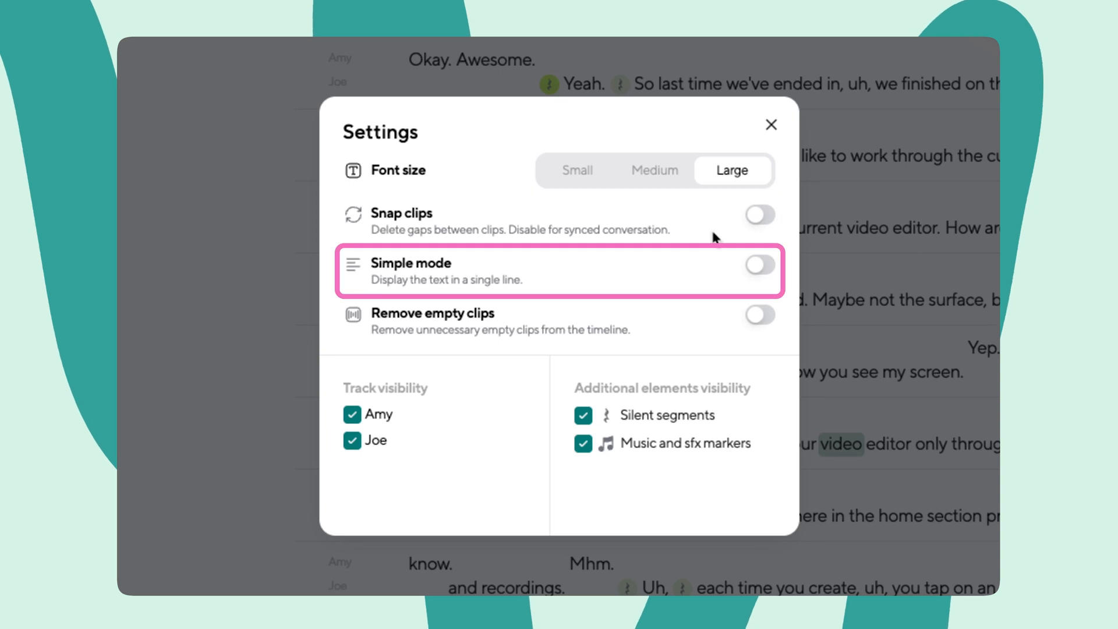
{"action": "mouse_move", "coordinate": [632, 220]}
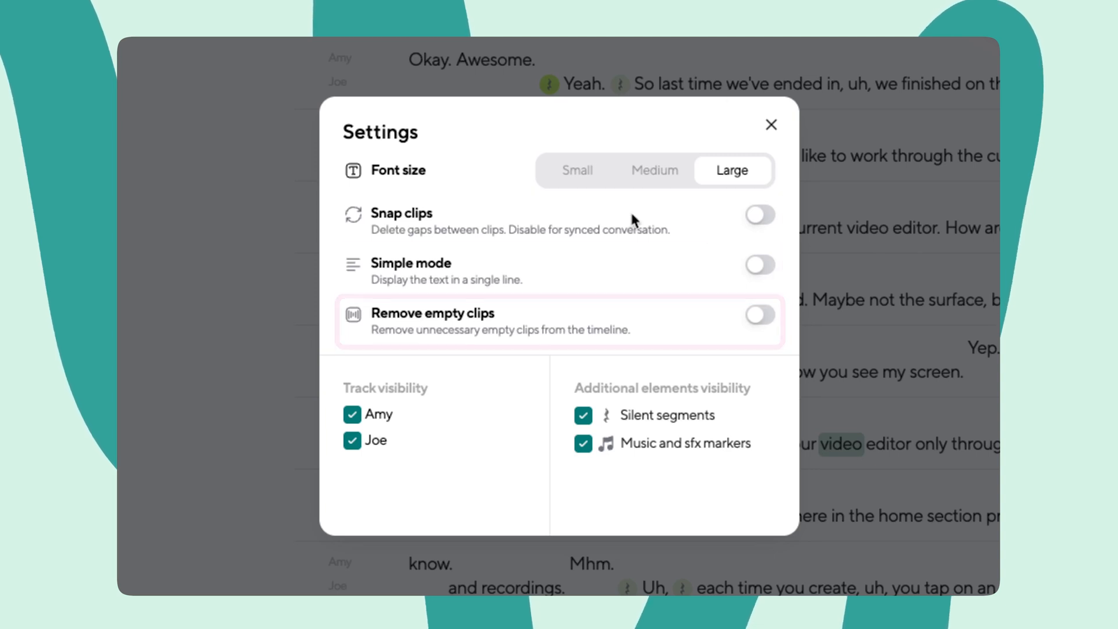
{"action": "left_click", "coordinate": [760, 215]}
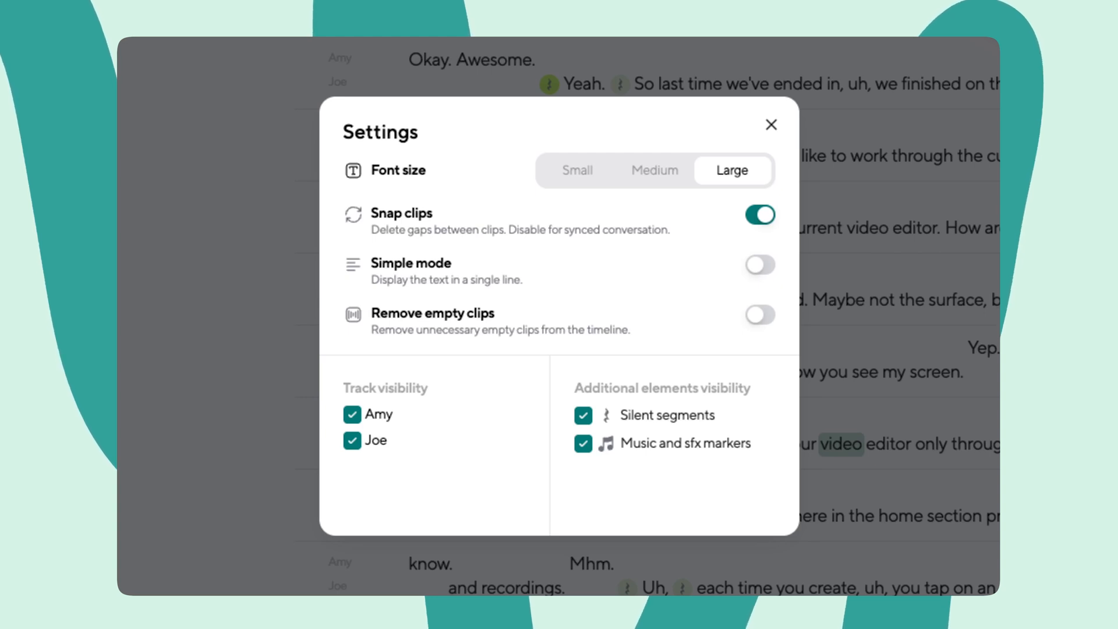
{"action": "mouse_move", "coordinate": [759, 216]}
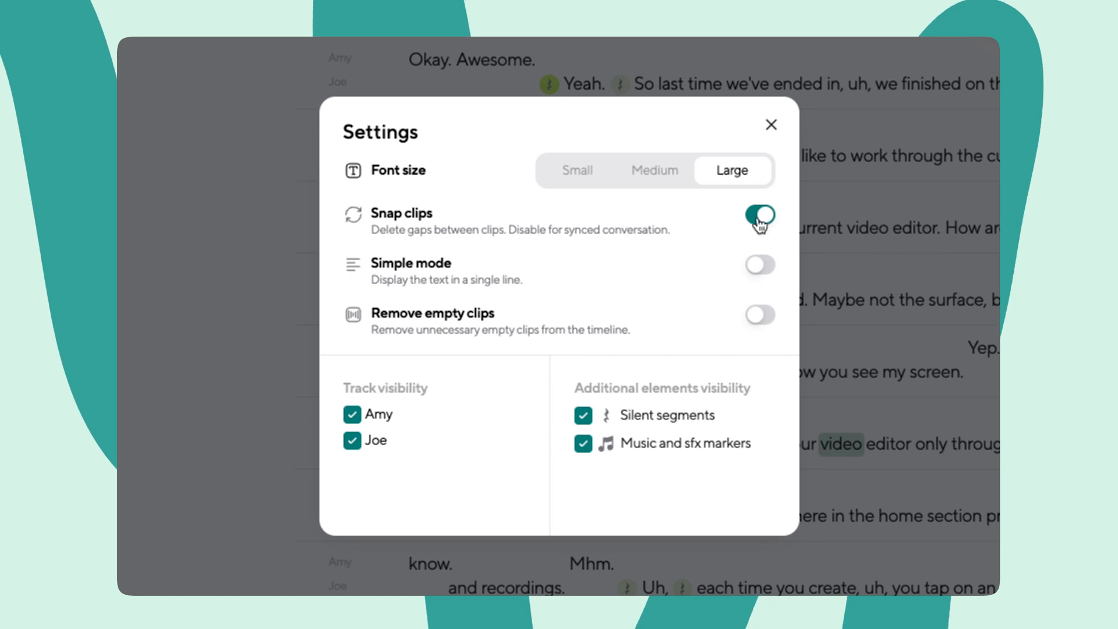
{"action": "left_click", "coordinate": [760, 215]}
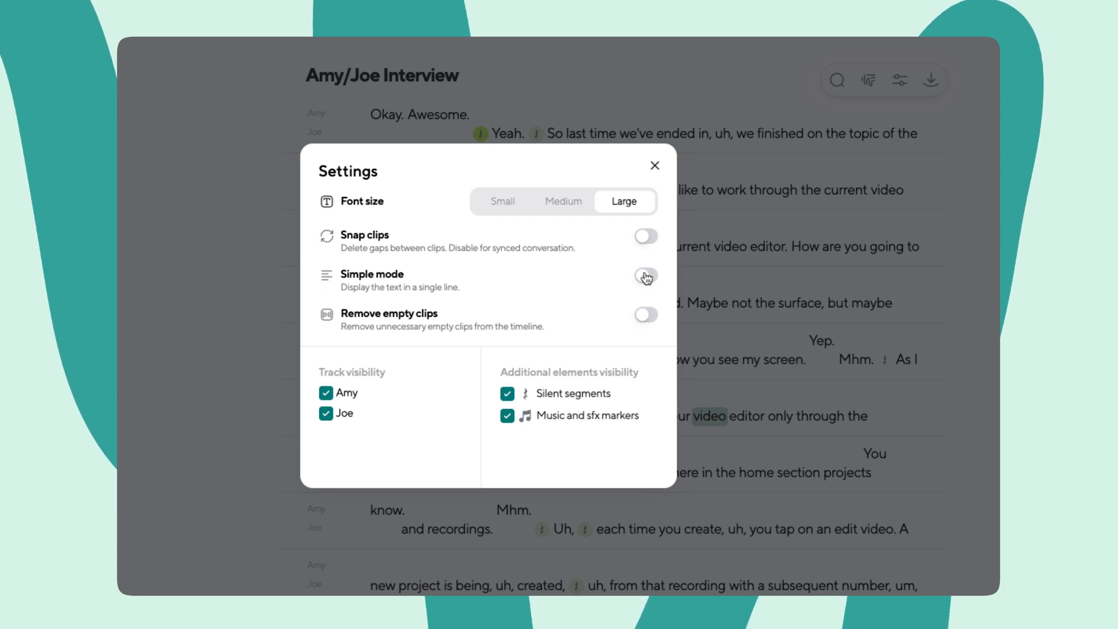
{"action": "left_click", "coordinate": [644, 276]}
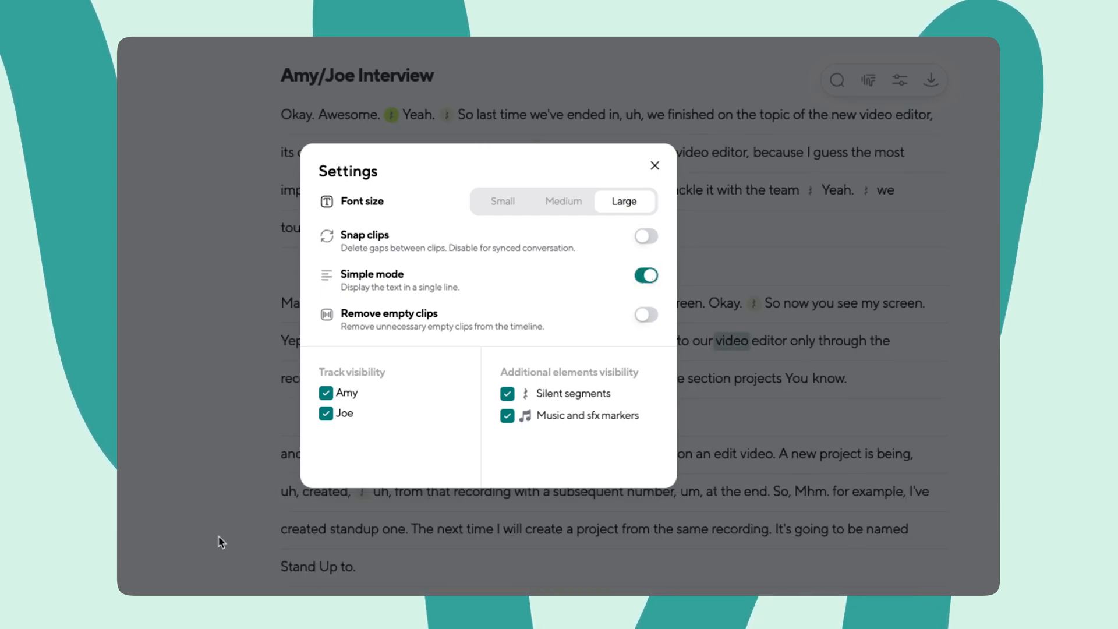
{"action": "left_click", "coordinate": [645, 275]}
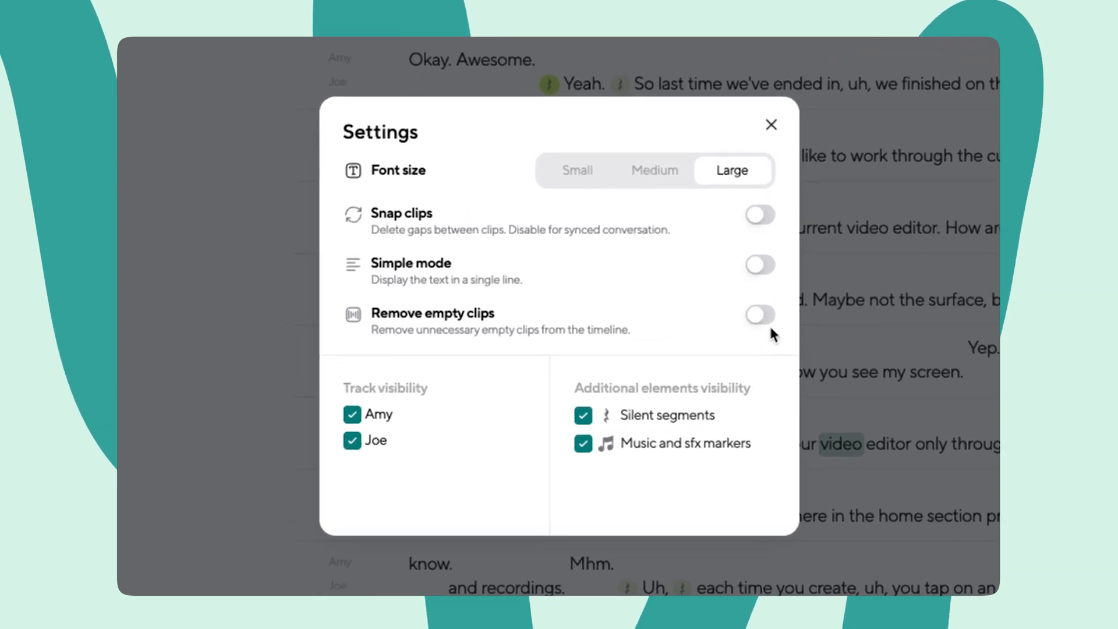
{"action": "left_click", "coordinate": [759, 315]}
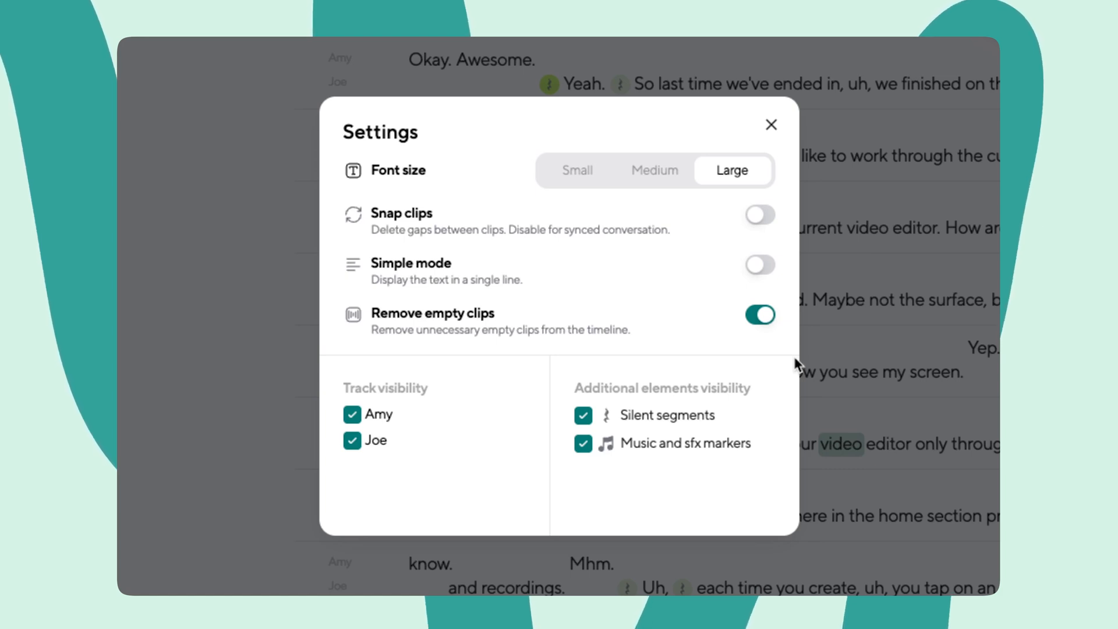
Export the transcript as .docx with a summary appended and highlights made bold
{"action": "left_click", "coordinate": [769, 124]}
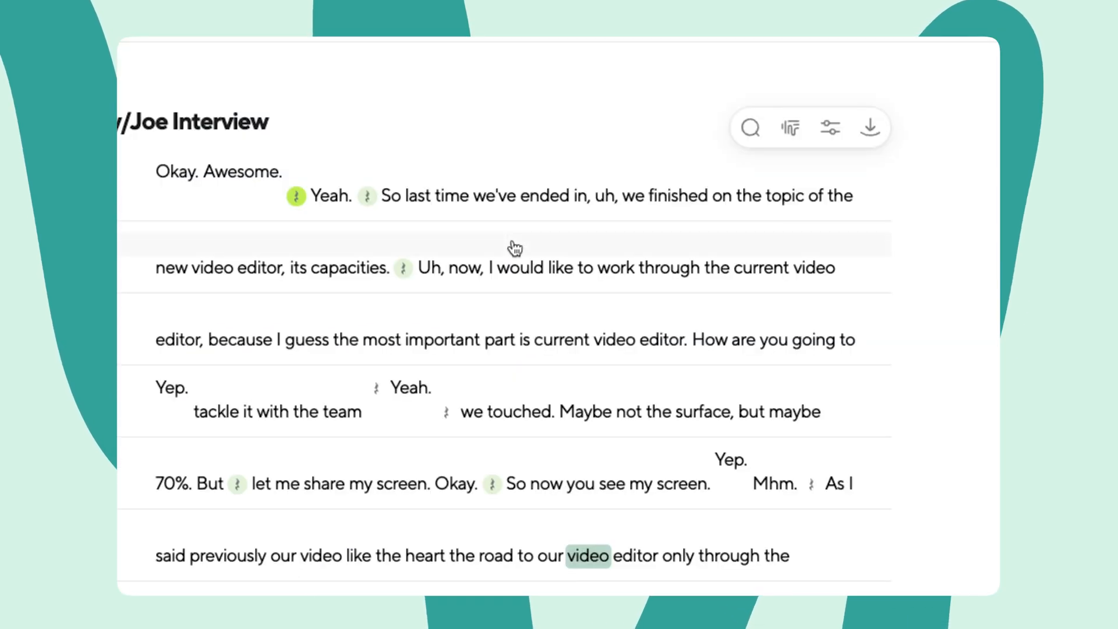
{"action": "mouse_move", "coordinate": [870, 128]}
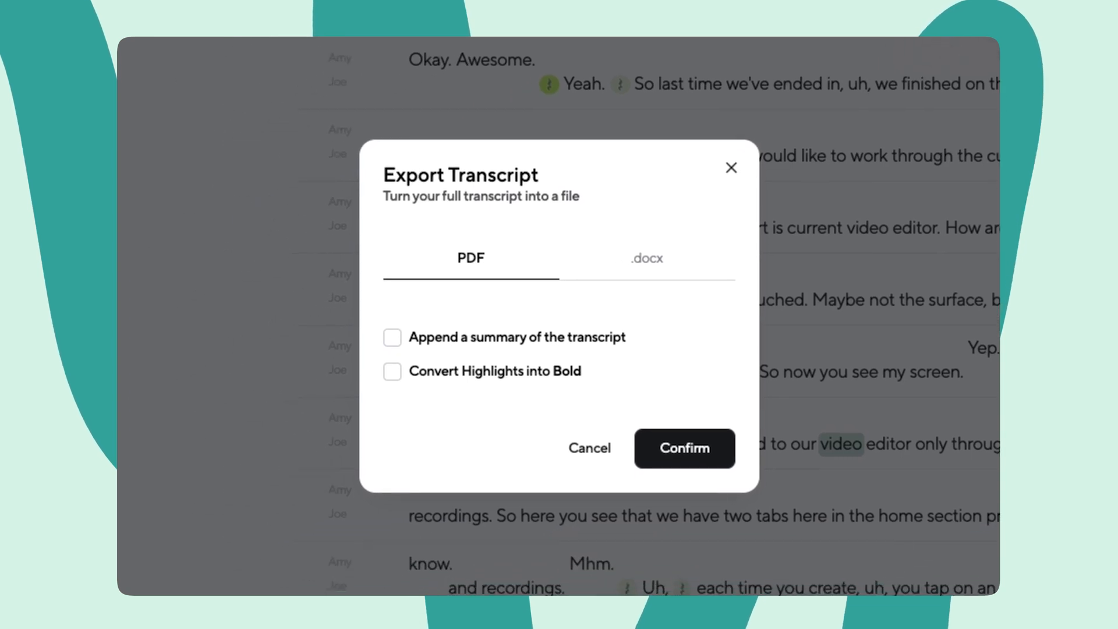
{"action": "mouse_move", "coordinate": [731, 237]}
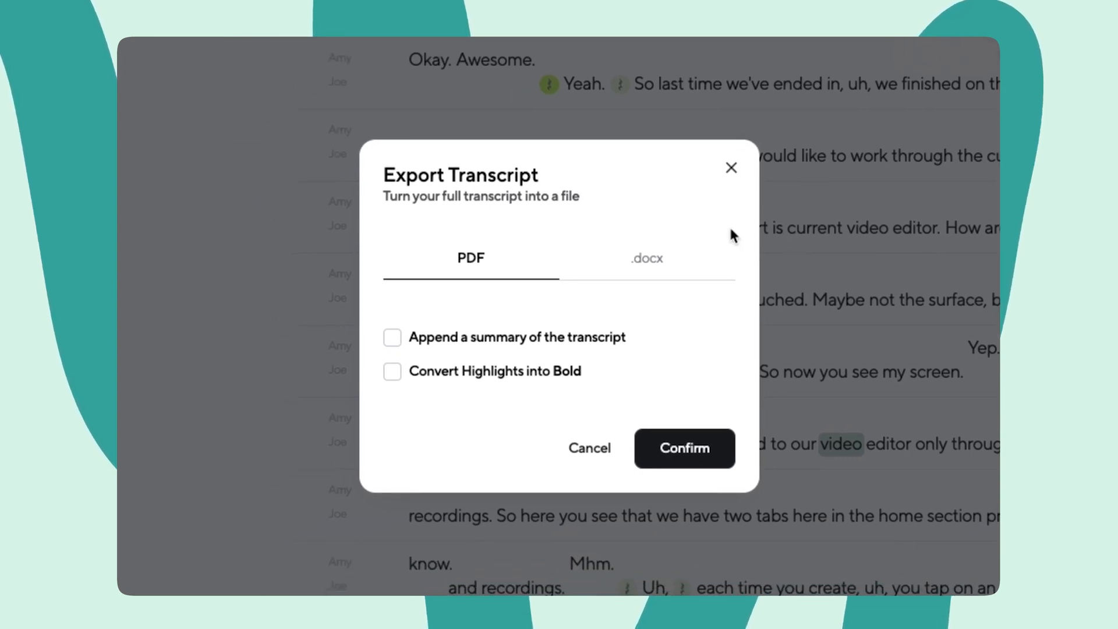
{"action": "left_click", "coordinate": [645, 258]}
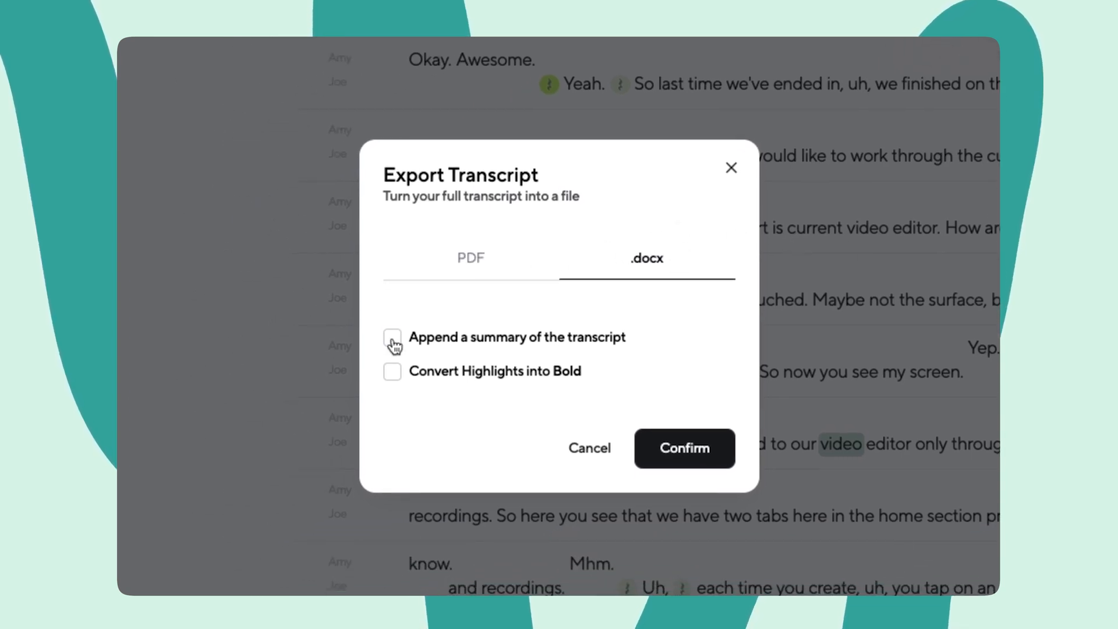
{"action": "left_click", "coordinate": [683, 448]}
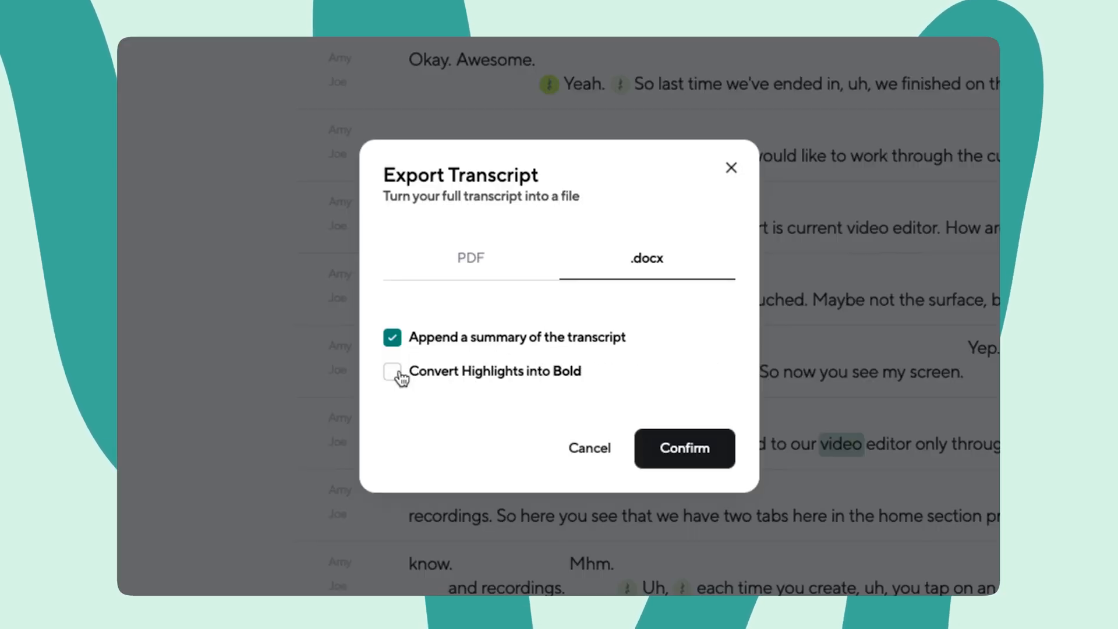
{"action": "left_click", "coordinate": [392, 371]}
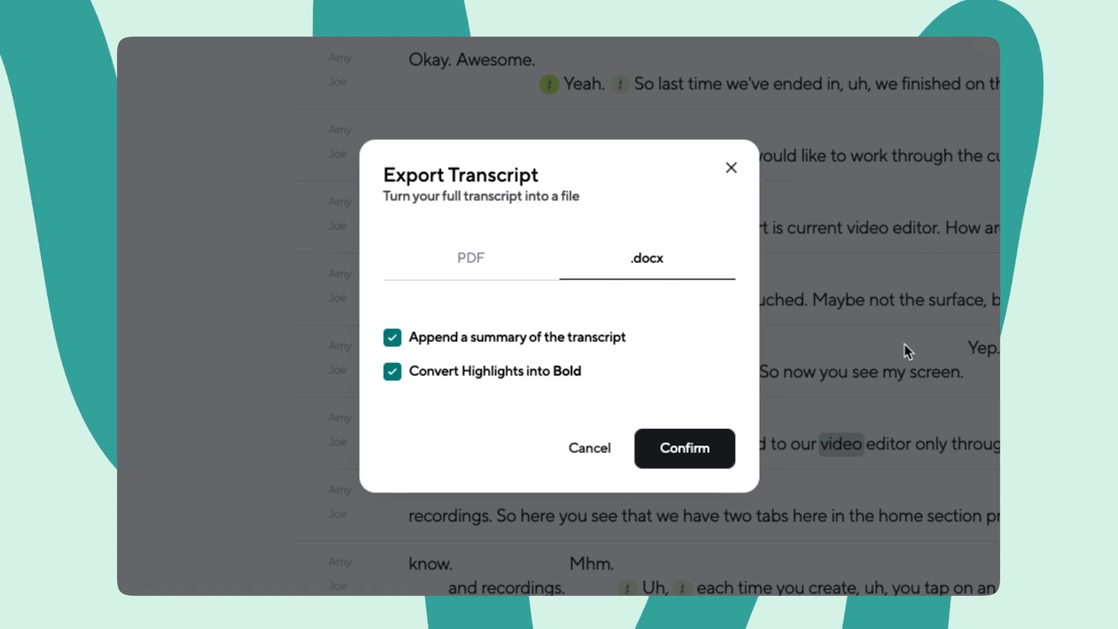
{"action": "left_click", "coordinate": [682, 448]}
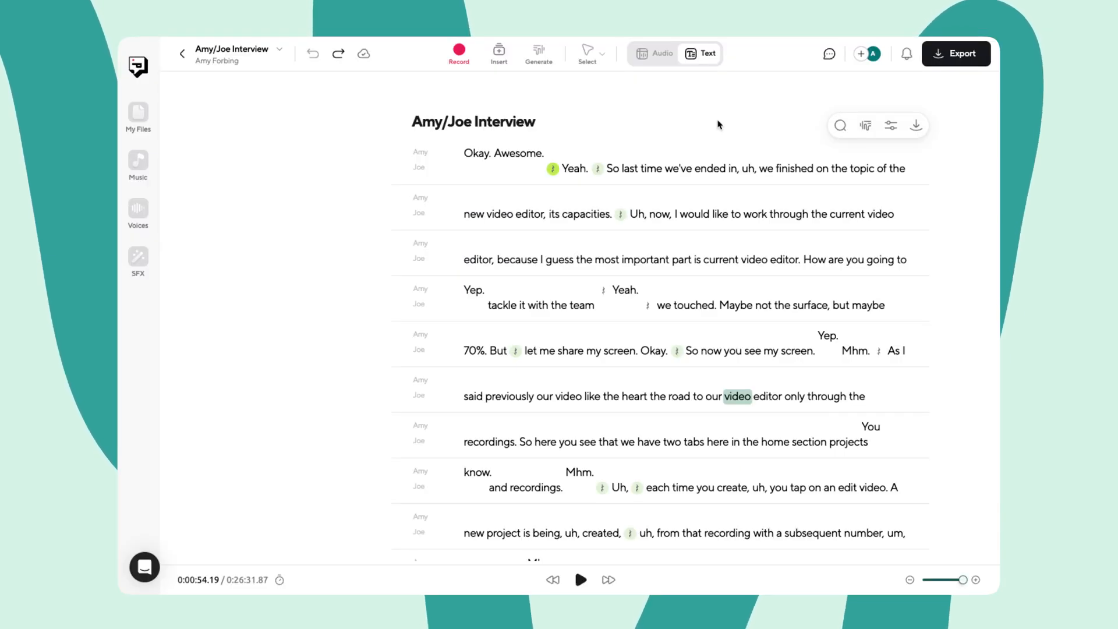
{"action": "mouse_move", "coordinate": [651, 54]}
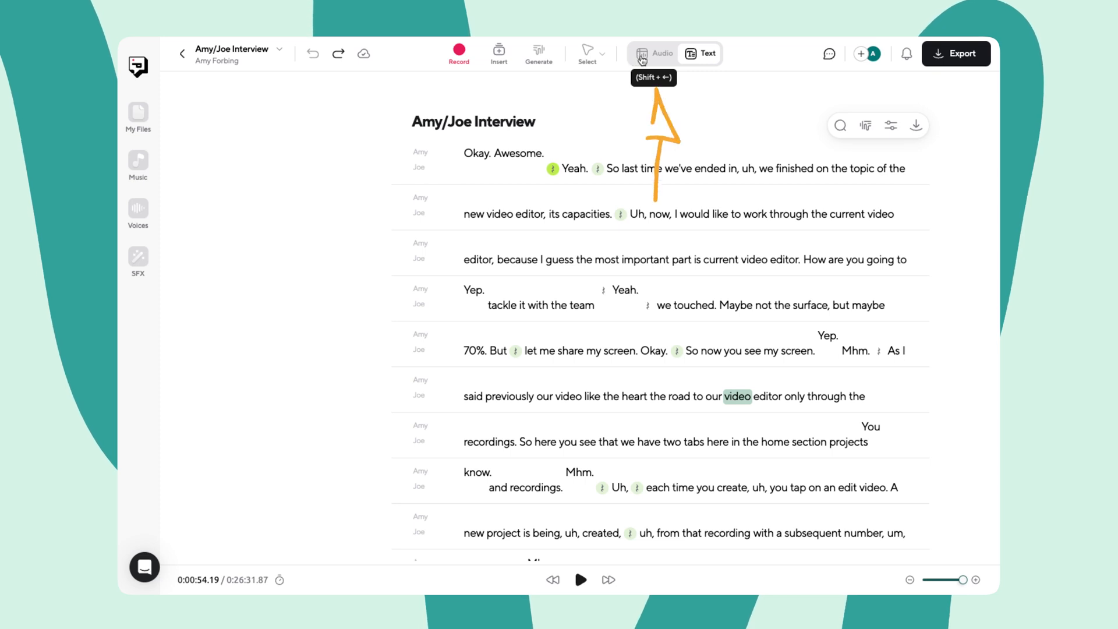
Return to the audio tracks view and apply Magic Dust AI to all recordings
{"action": "left_click", "coordinate": [653, 53]}
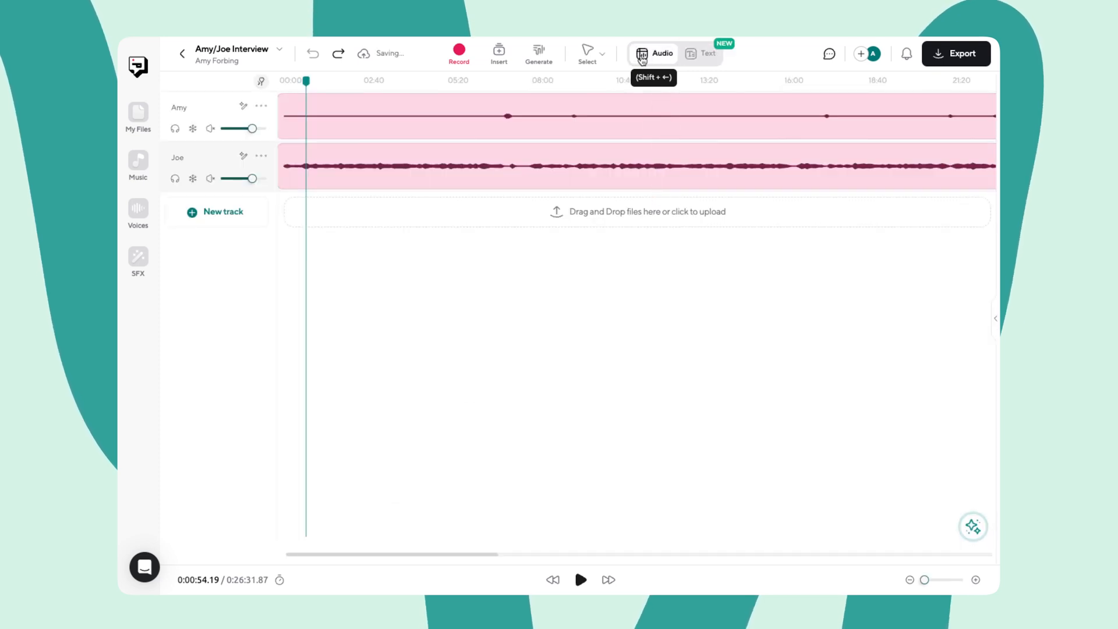
{"action": "left_click", "coordinate": [601, 80]}
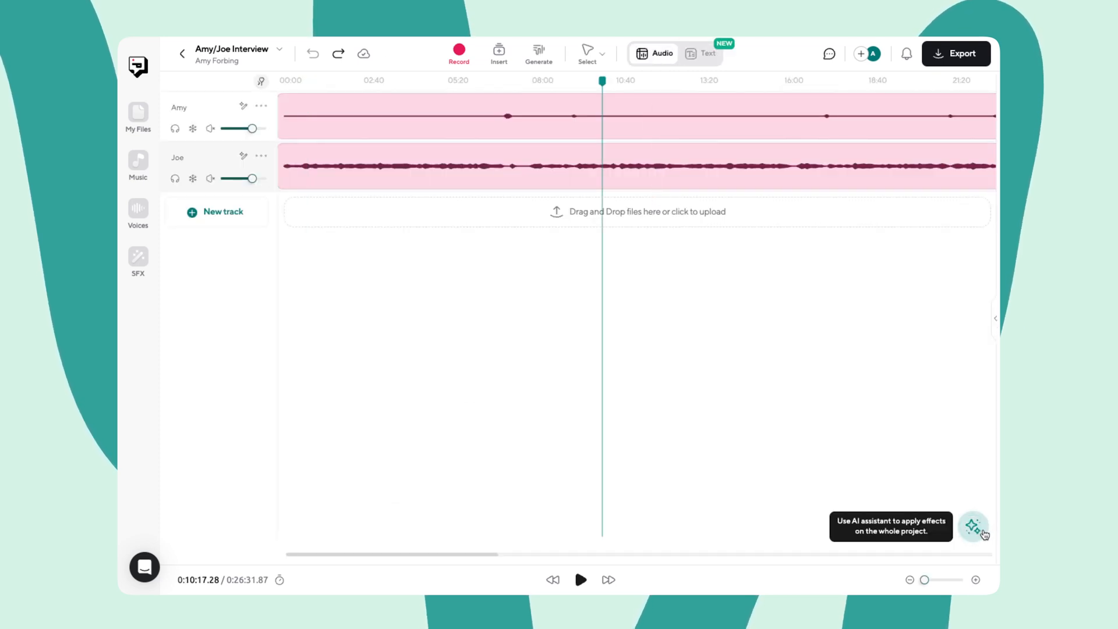
{"action": "left_click", "coordinate": [973, 528]}
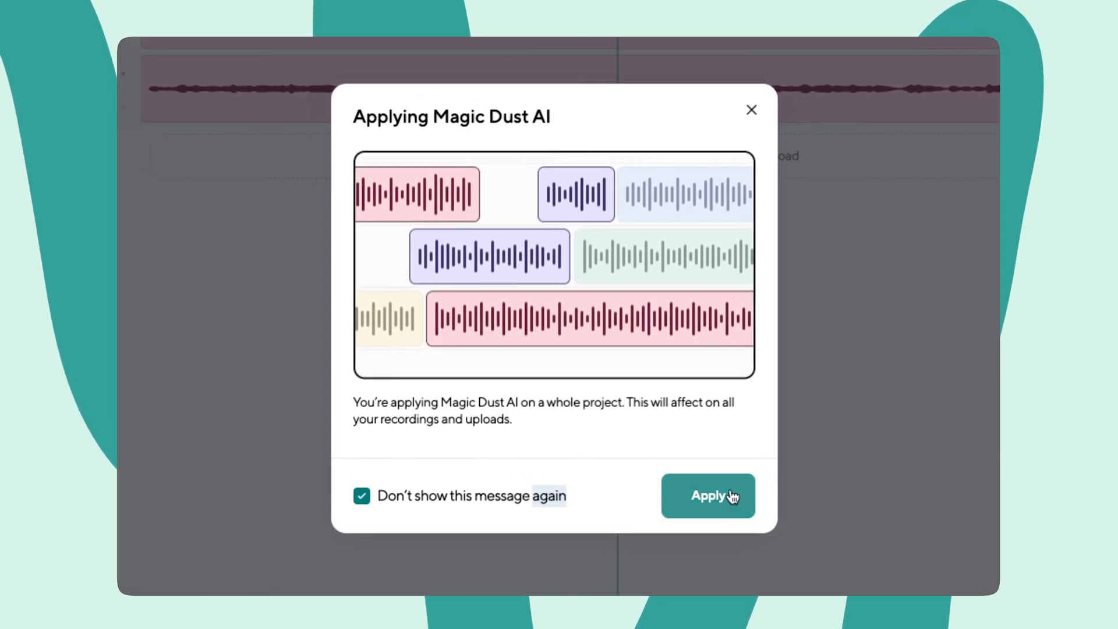
{"action": "left_click", "coordinate": [706, 495]}
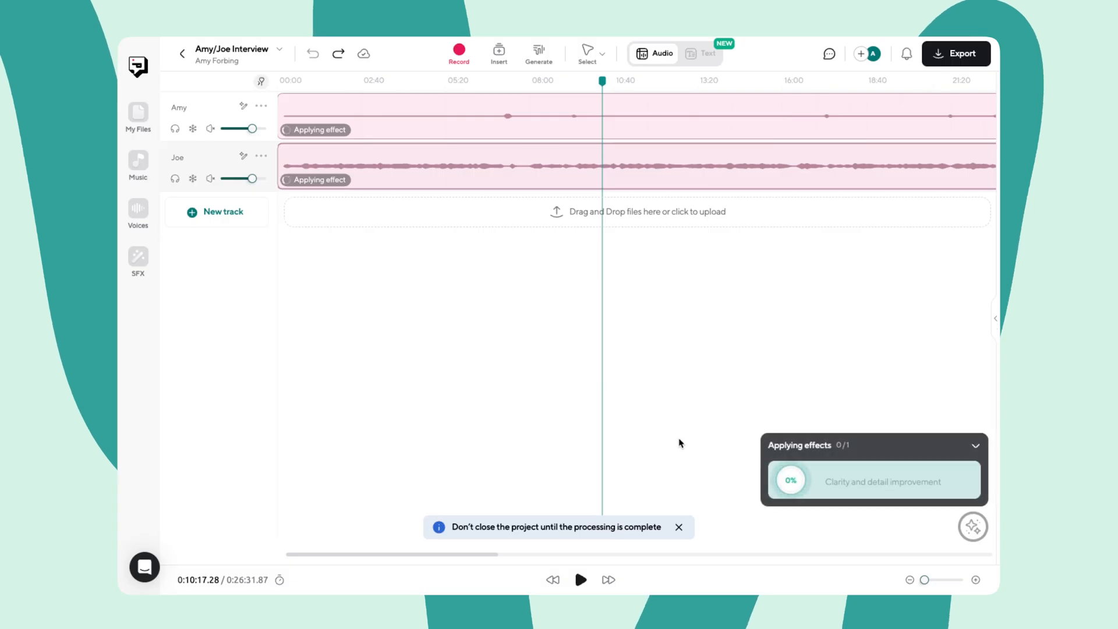
{"action": "mouse_move", "coordinate": [720, 381]}
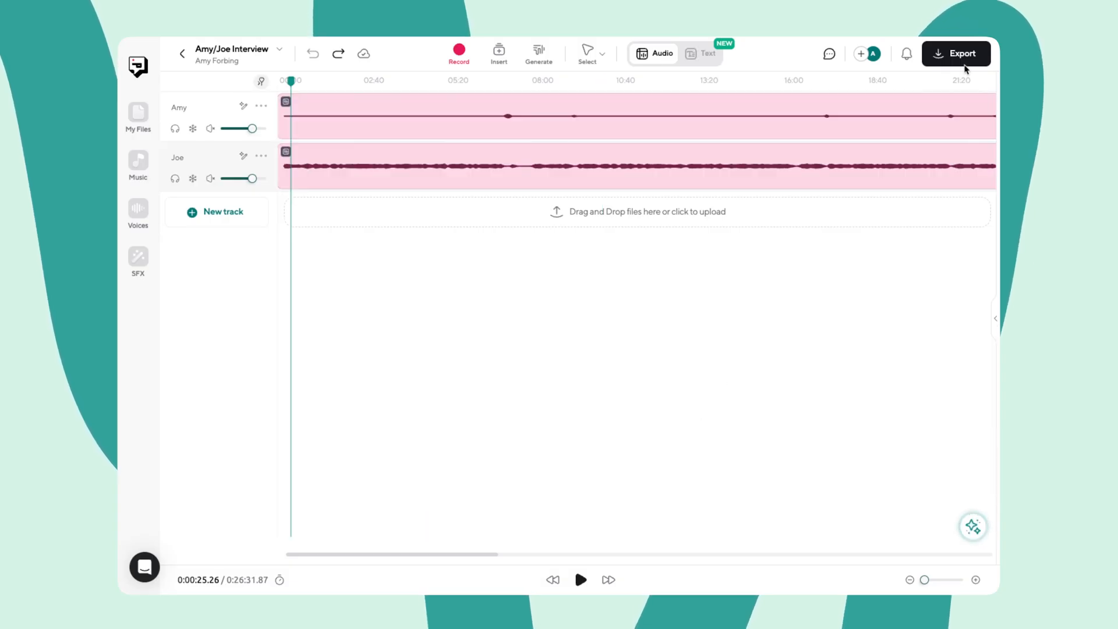
Open the Export window and show its Publish options for choosing a show
{"action": "left_click", "coordinate": [956, 53]}
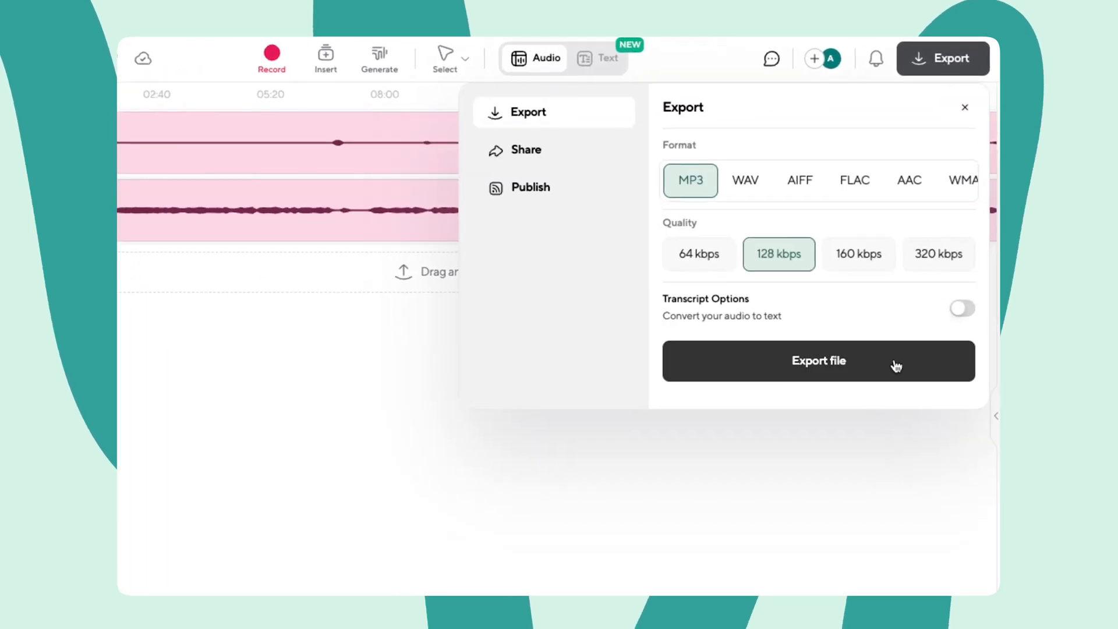
{"action": "left_click", "coordinate": [529, 187]}
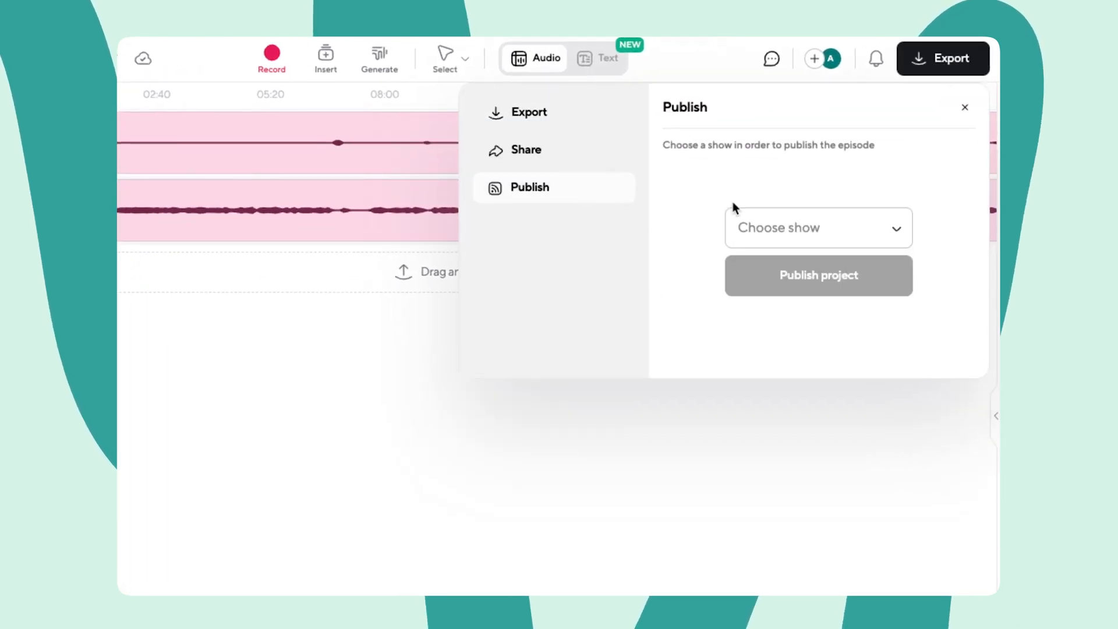